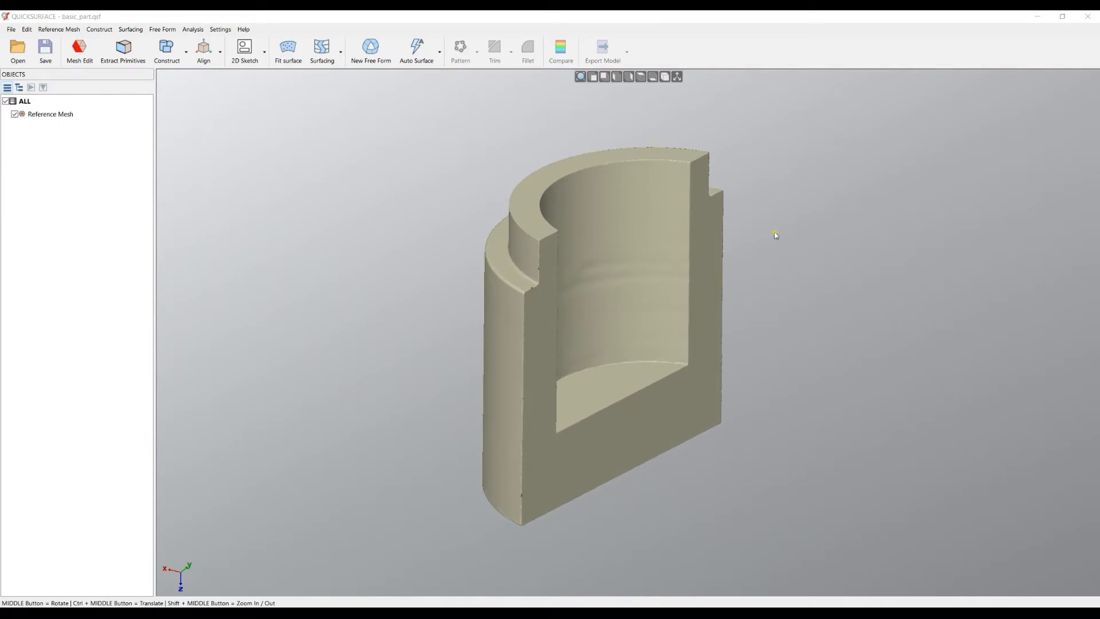
Fit a plane primitive to the part's flat bottom face.
{"action": "left_click", "coordinate": [166, 49]}
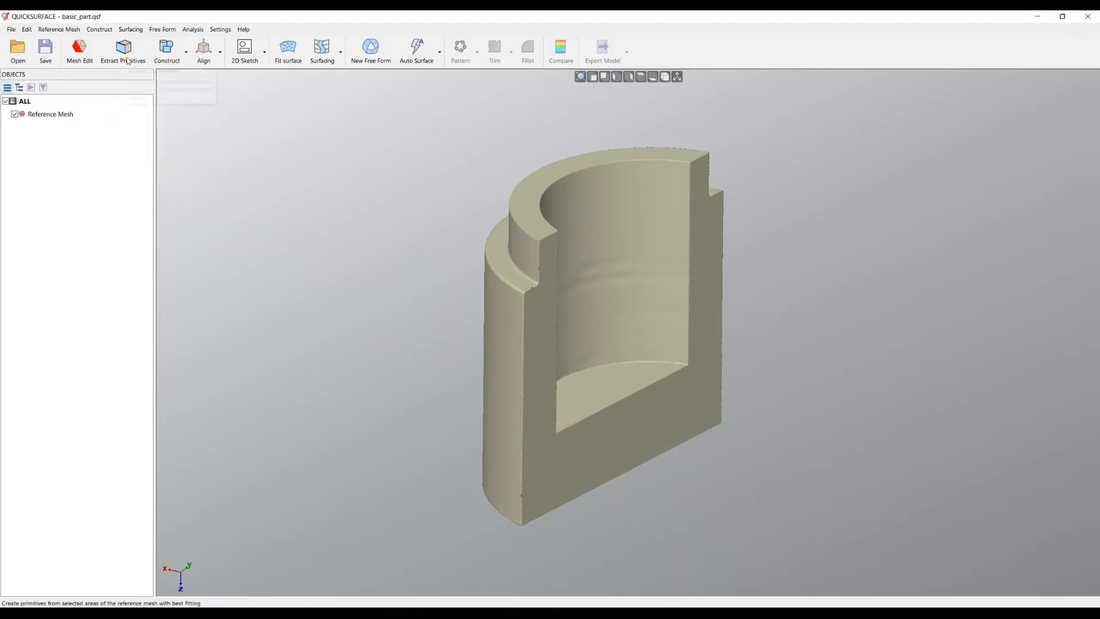
{"action": "left_click", "coordinate": [123, 50]}
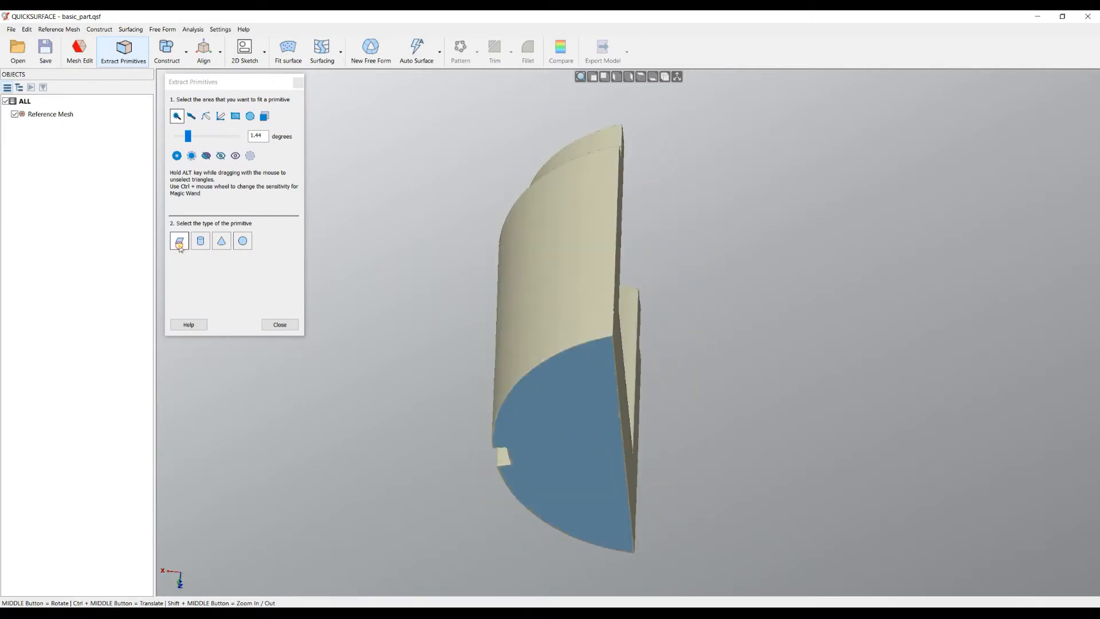
{"action": "left_click", "coordinate": [179, 241]}
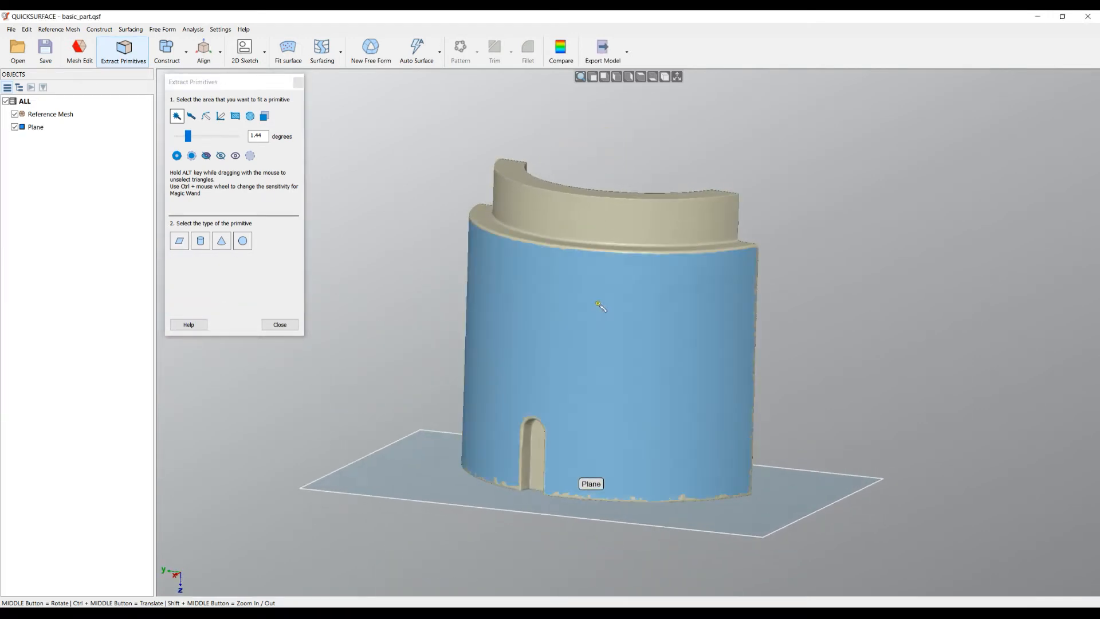
Fit a cylinder primitive to the outer round wall and create it.
{"action": "left_click", "coordinate": [200, 241]}
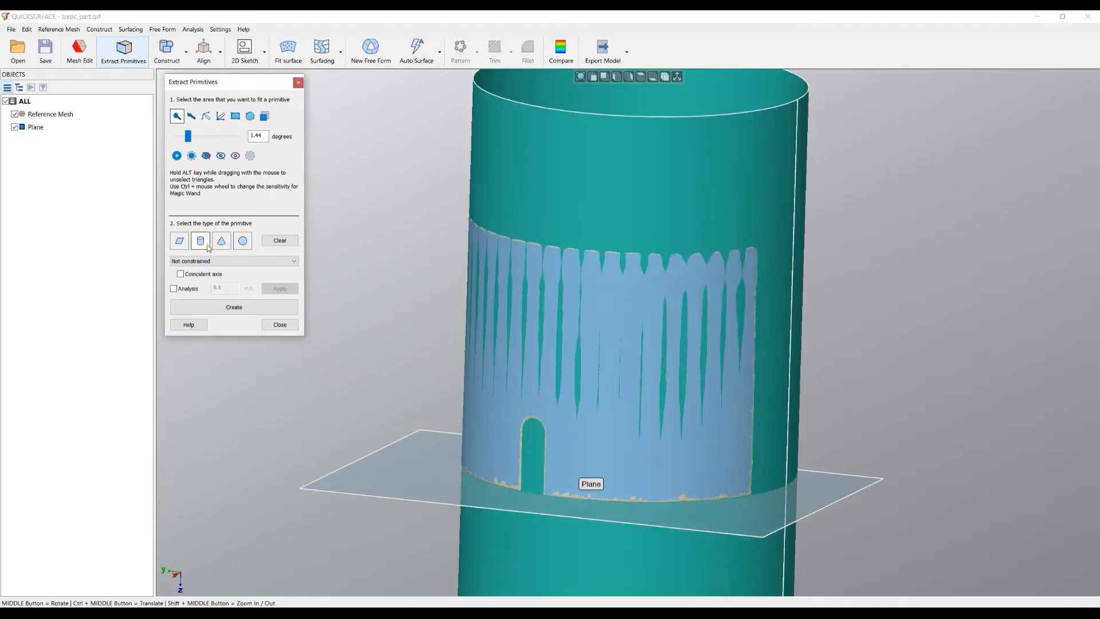
{"action": "left_click", "coordinate": [234, 307]}
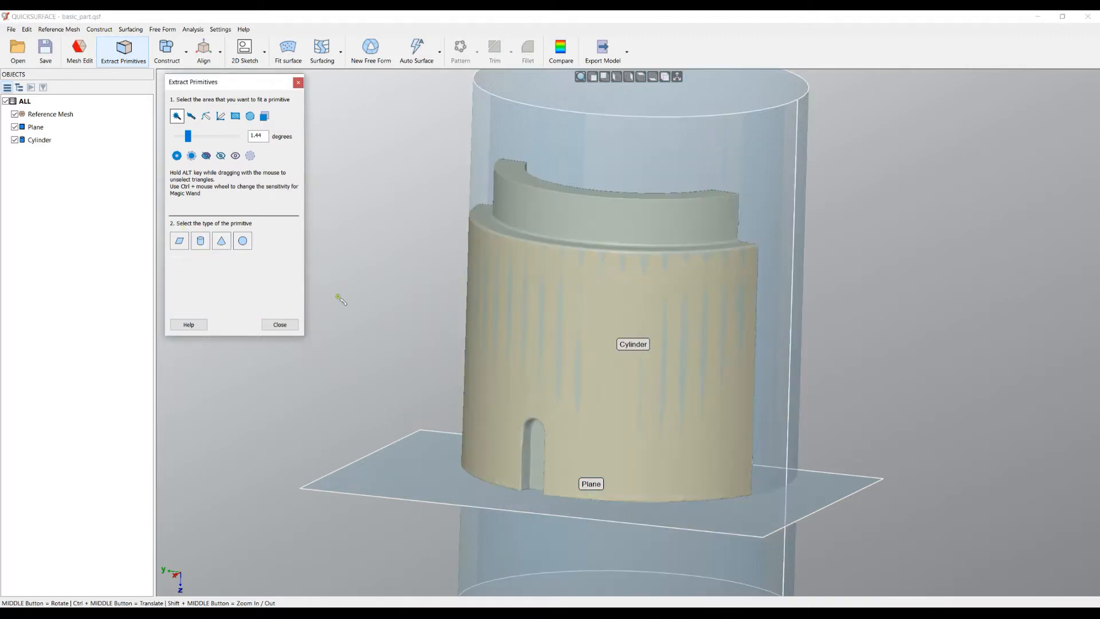
{"action": "left_click", "coordinate": [279, 324]}
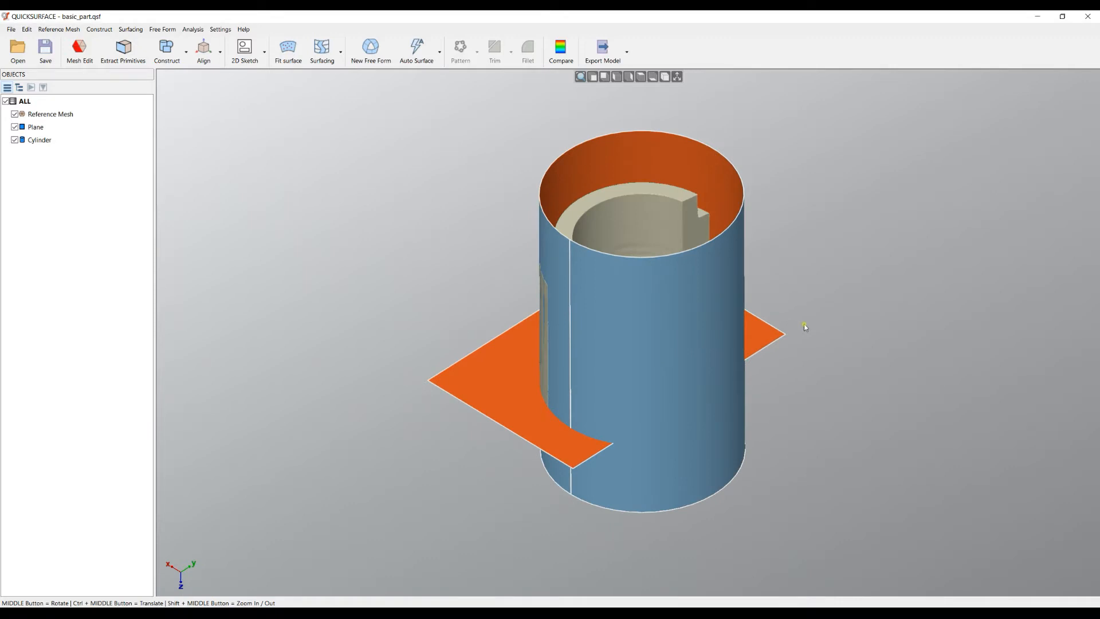
{"action": "left_click", "coordinate": [35, 127]}
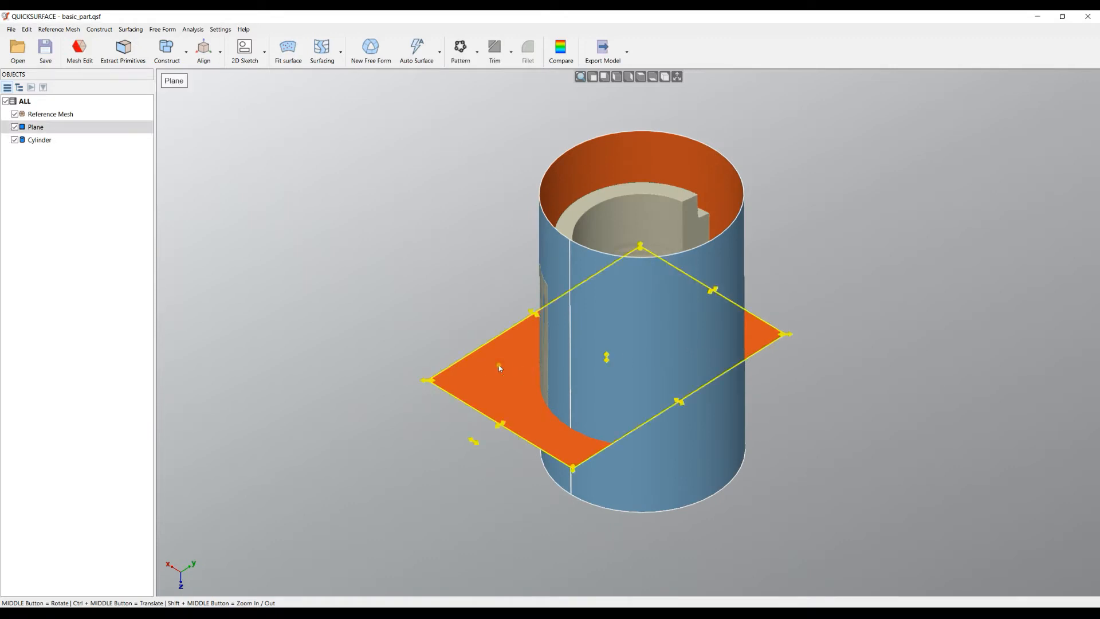
{"action": "mouse_move", "coordinate": [498, 366]}
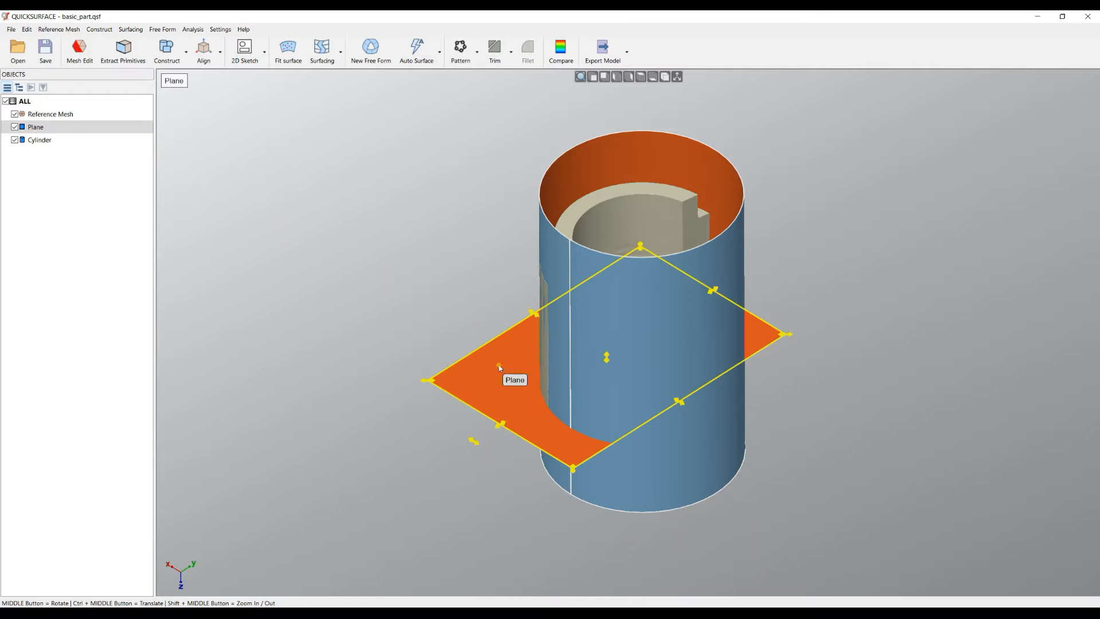
{"action": "mouse_move", "coordinate": [499, 368]}
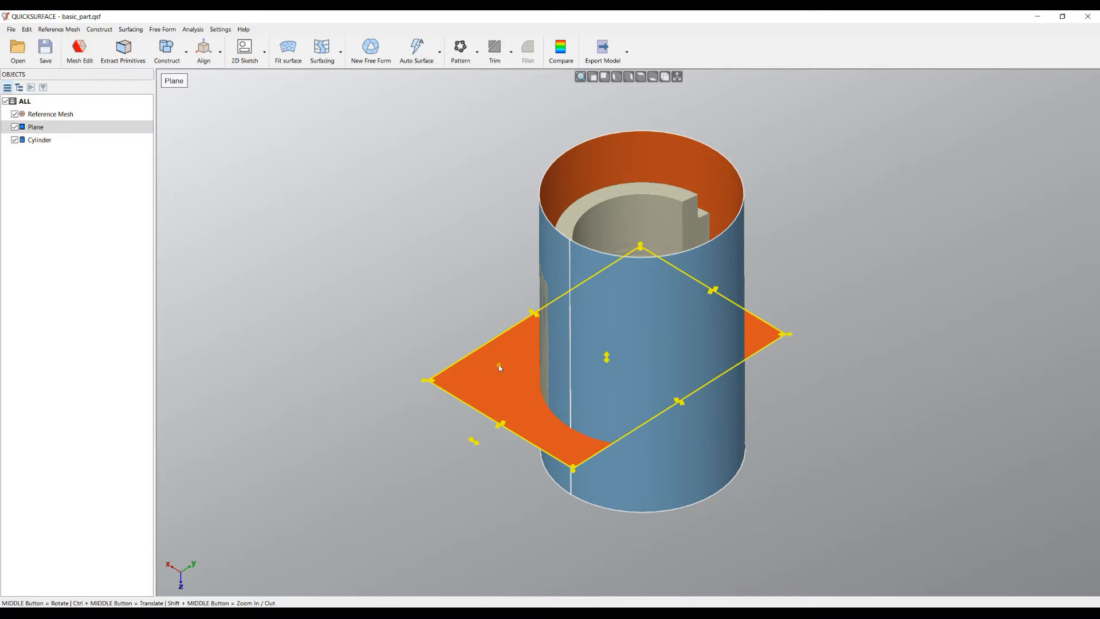
{"action": "left_click", "coordinate": [734, 174]}
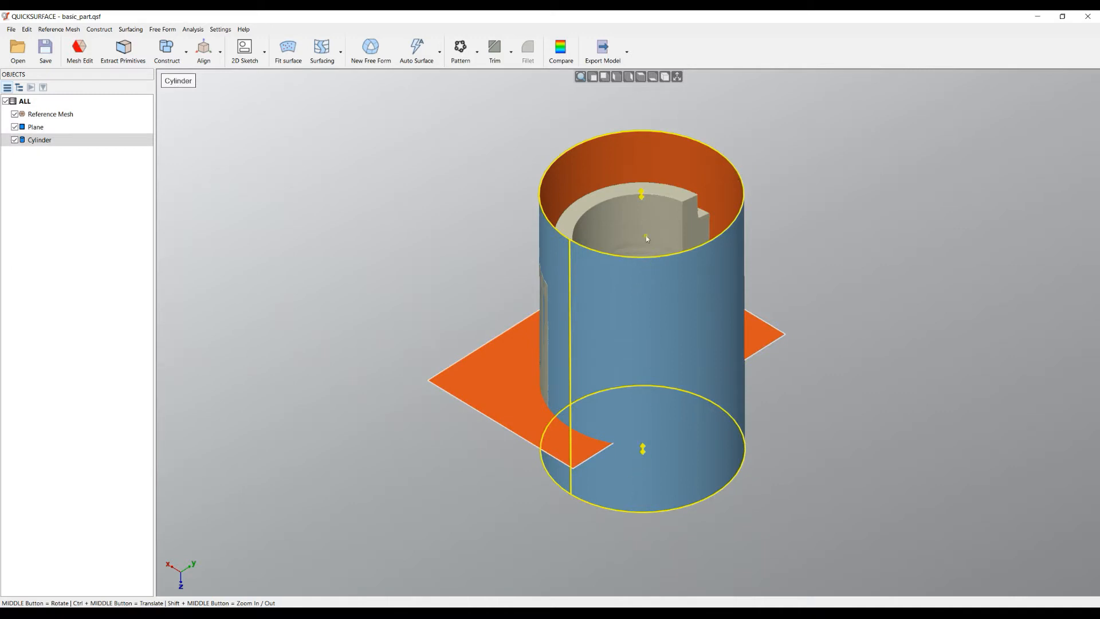
{"action": "mouse_move", "coordinate": [641, 203]}
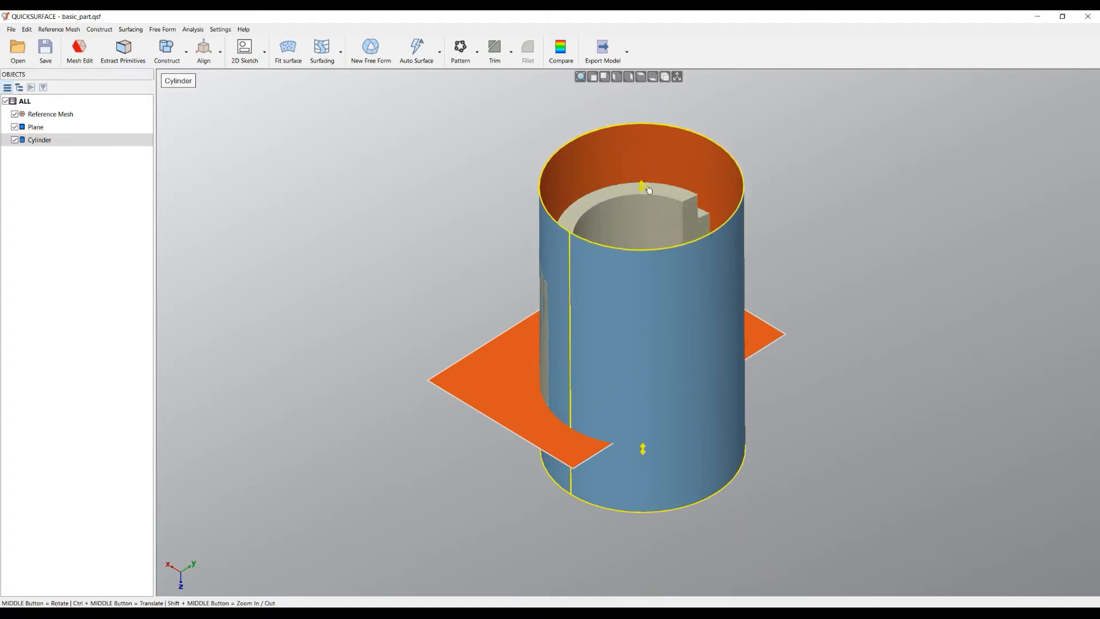
{"action": "left_click", "coordinate": [35, 127]}
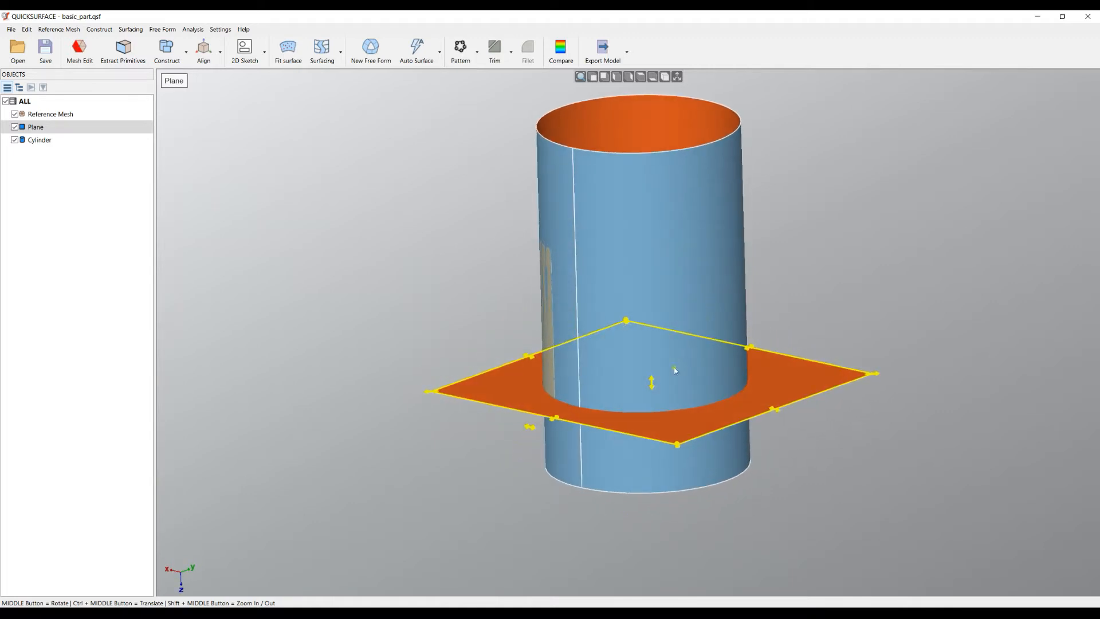
{"action": "mouse_move", "coordinate": [529, 429]}
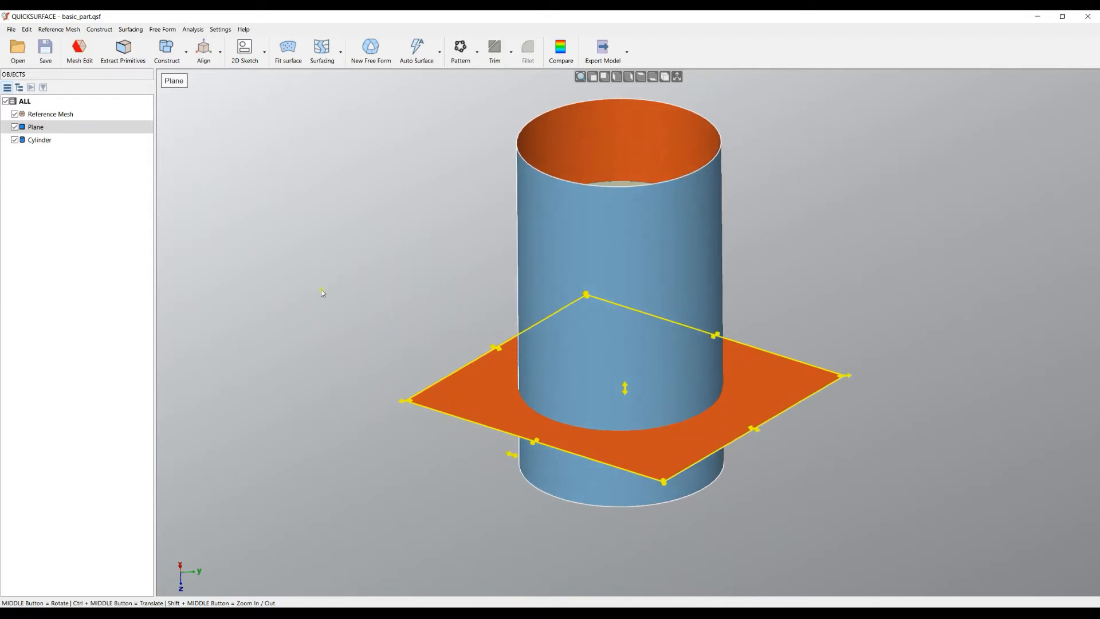
{"action": "mouse_move", "coordinate": [220, 154]}
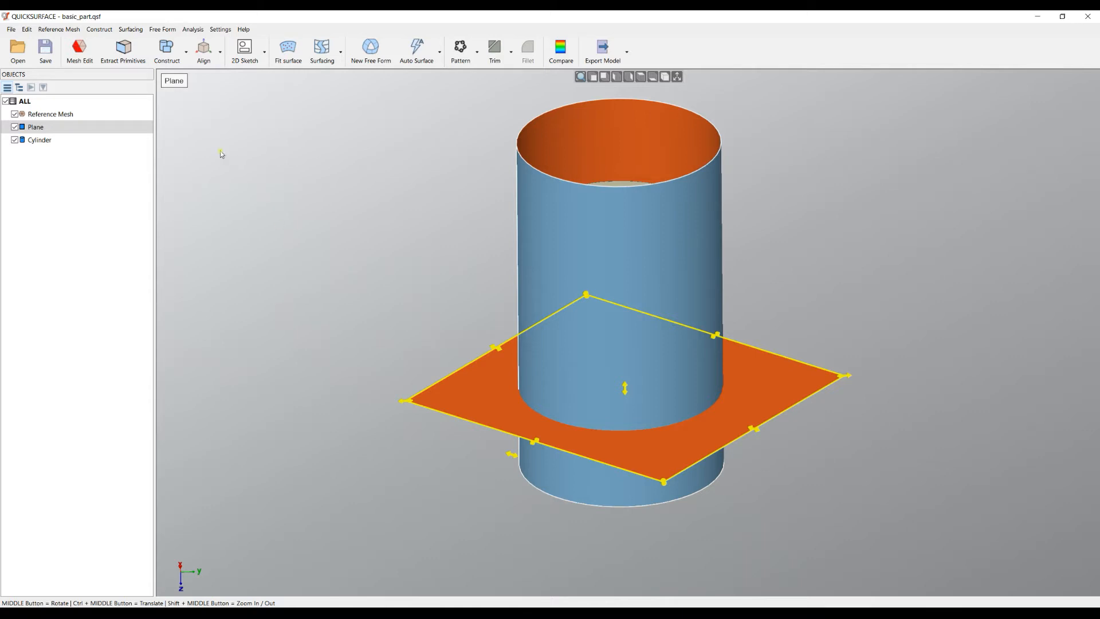
Construct Plane(1) through the origin with a world-direction preset giving normal 0, -1, 0.
{"action": "left_click", "coordinate": [166, 49]}
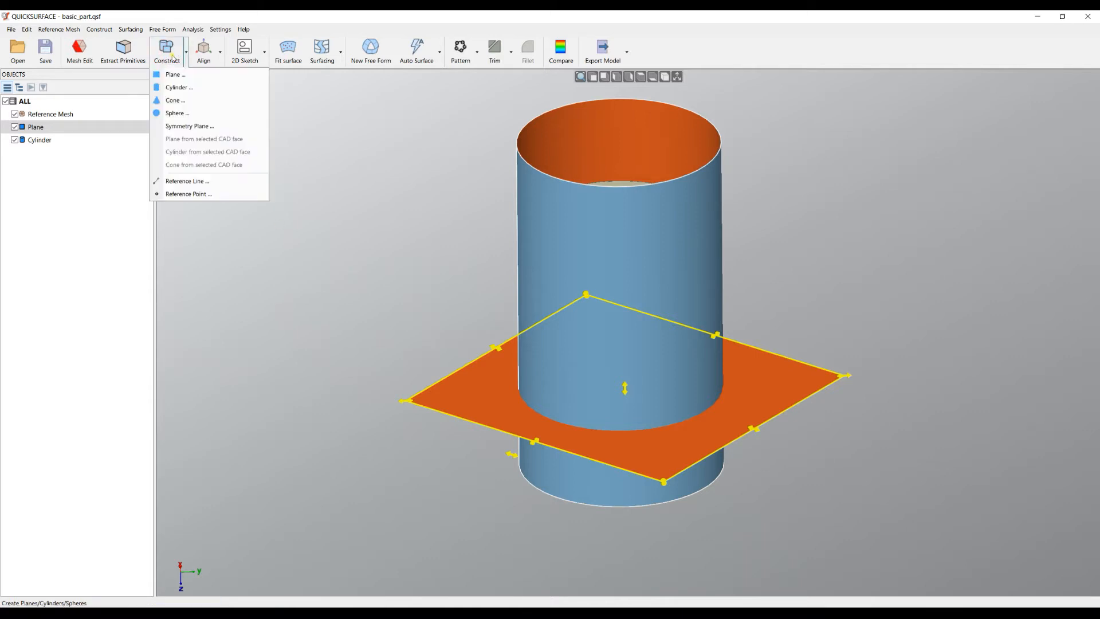
{"action": "mouse_move", "coordinate": [174, 74]}
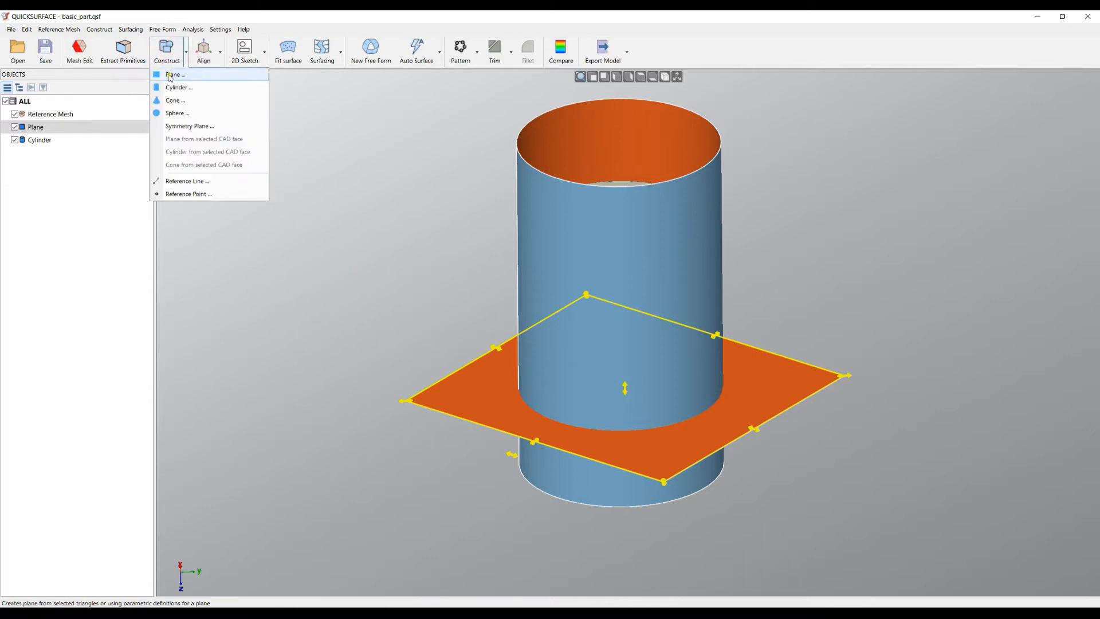
{"action": "left_click", "coordinate": [174, 76]}
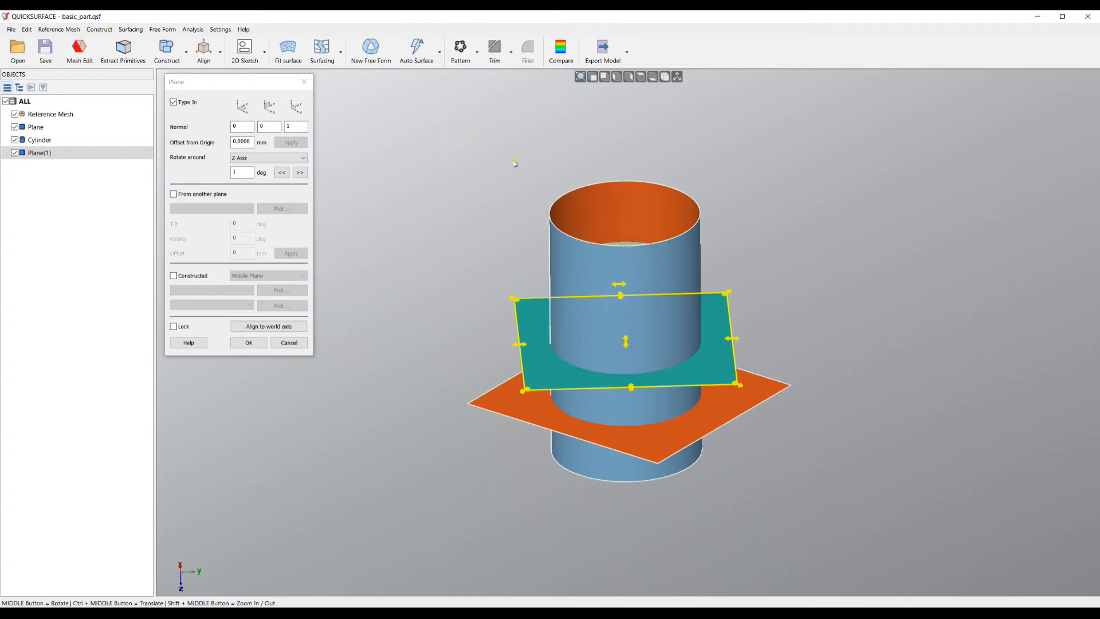
{"action": "mouse_move", "coordinate": [521, 293]}
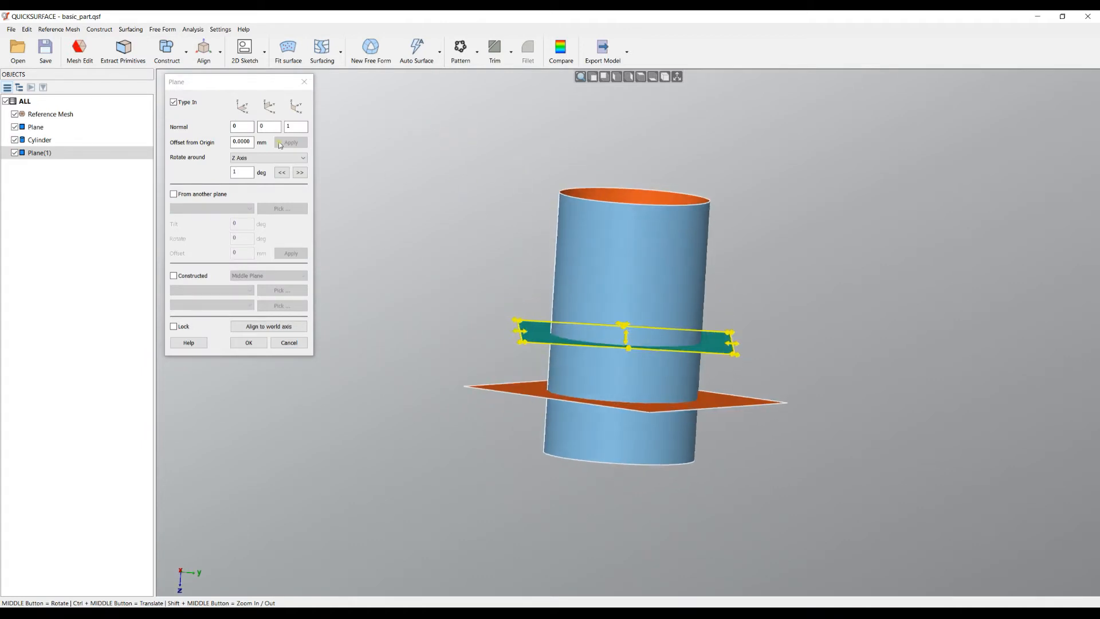
{"action": "left_click", "coordinate": [241, 106]}
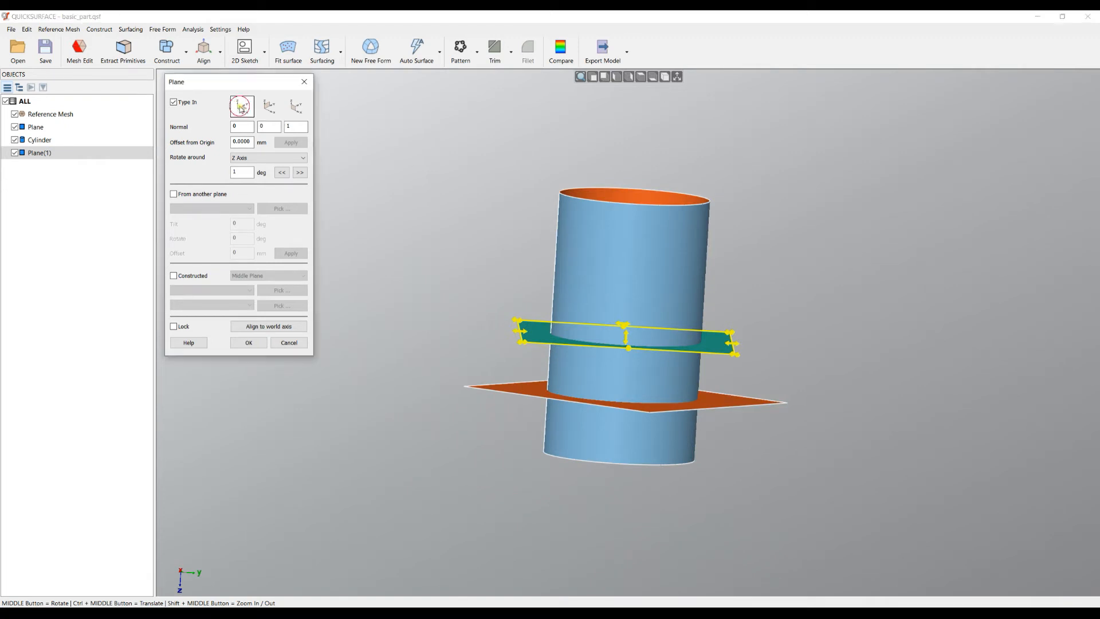
{"action": "left_click", "coordinate": [269, 106]}
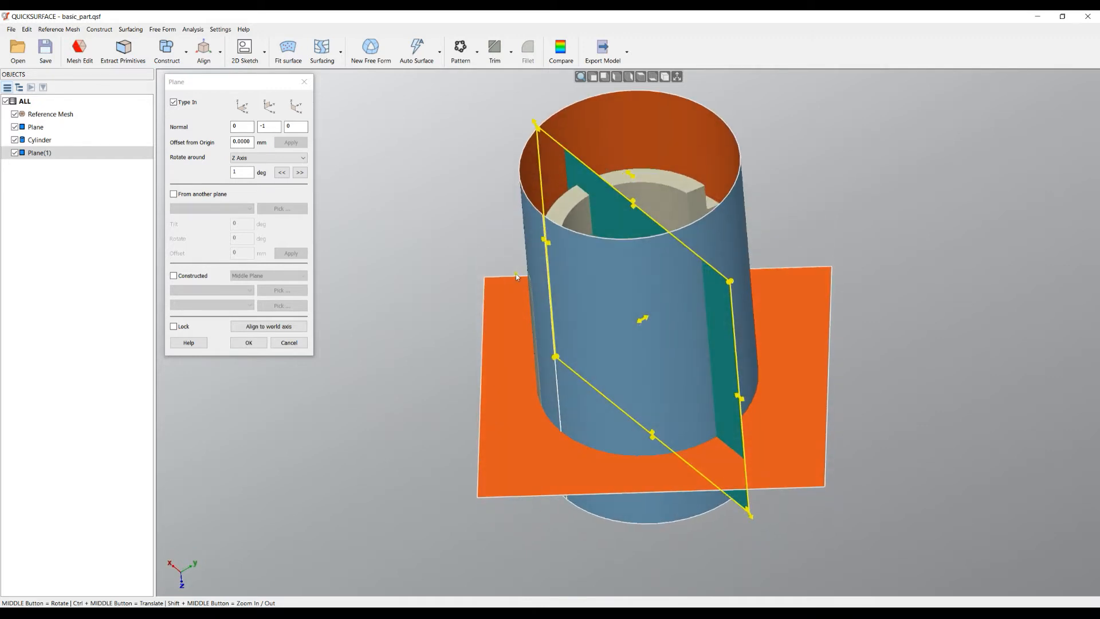
{"action": "mouse_move", "coordinate": [491, 273]}
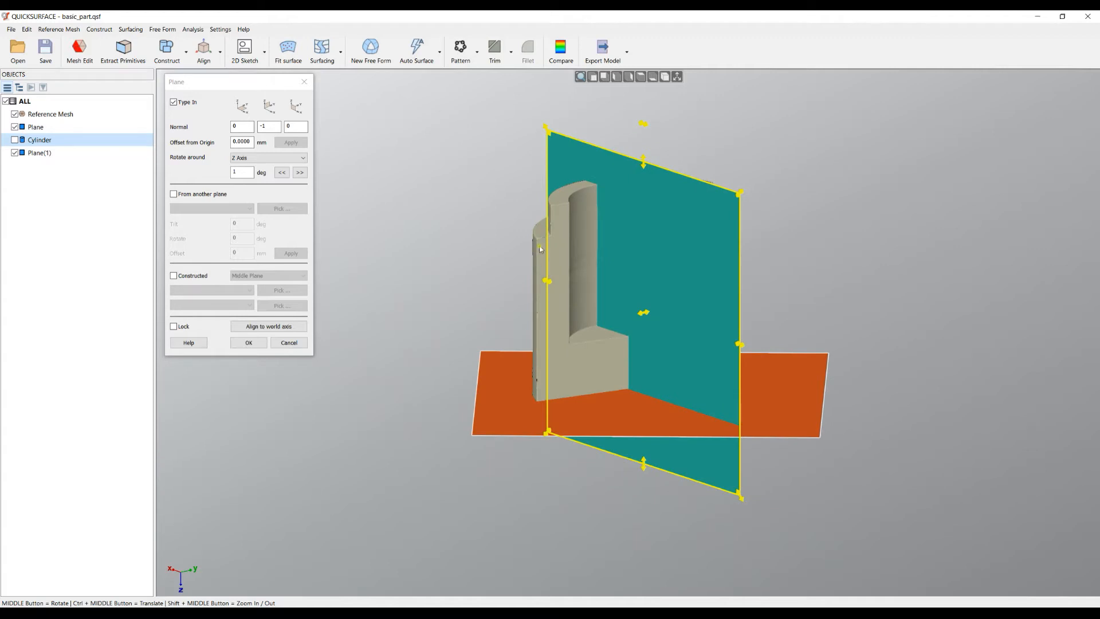
{"action": "mouse_move", "coordinate": [500, 394]}
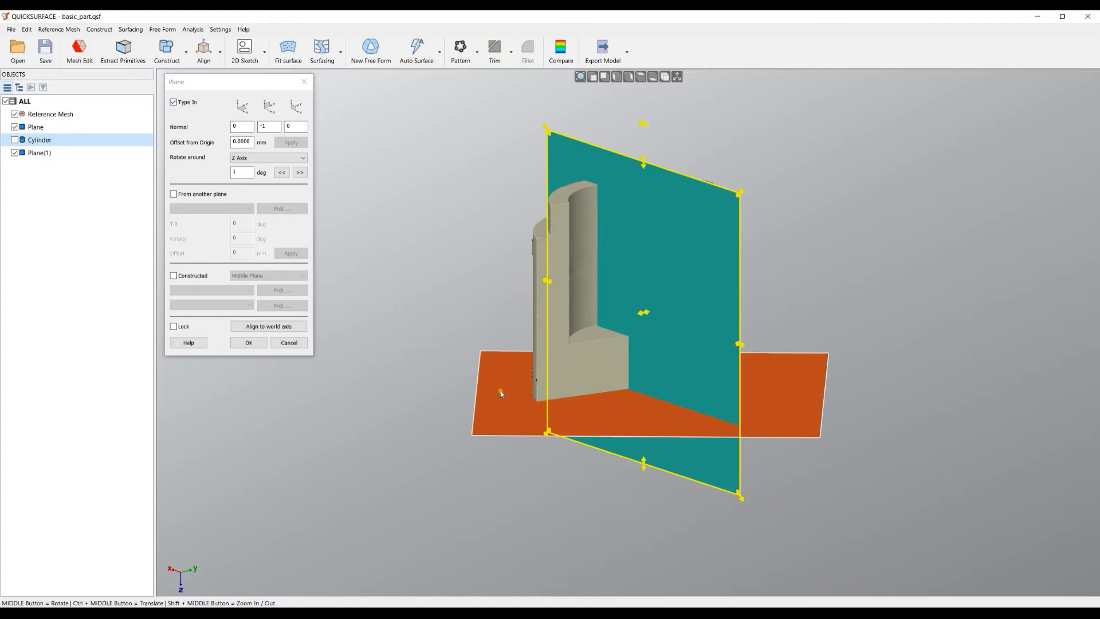
Base the new plane on Plane with 150 mm offset, 45° tilt and 15° rotation.
{"action": "left_click", "coordinate": [174, 194]}
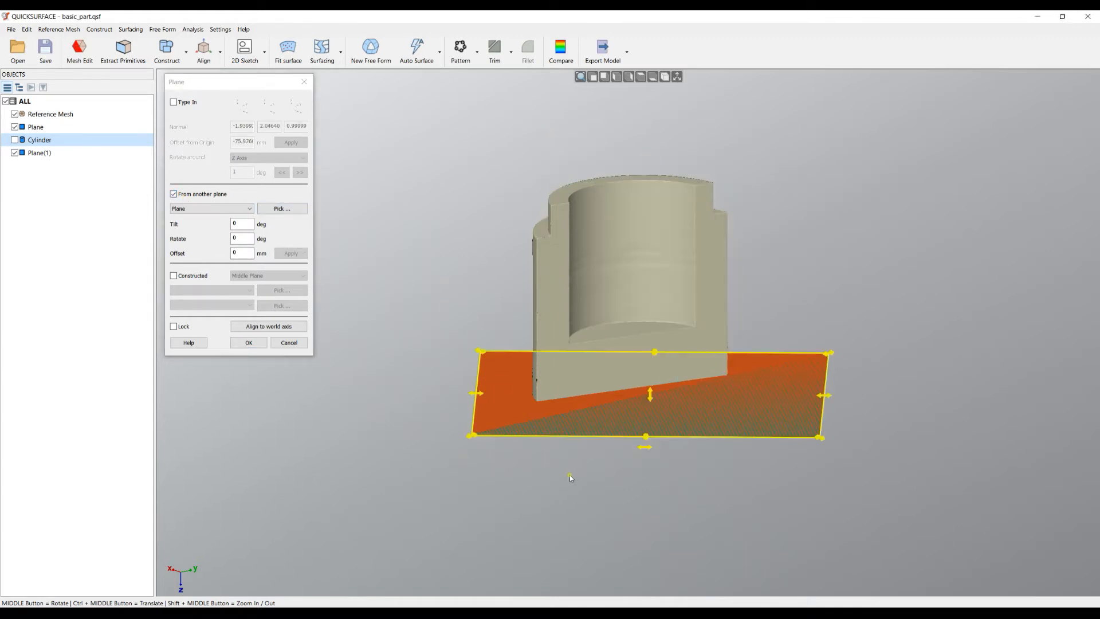
{"action": "mouse_move", "coordinate": [630, 362]}
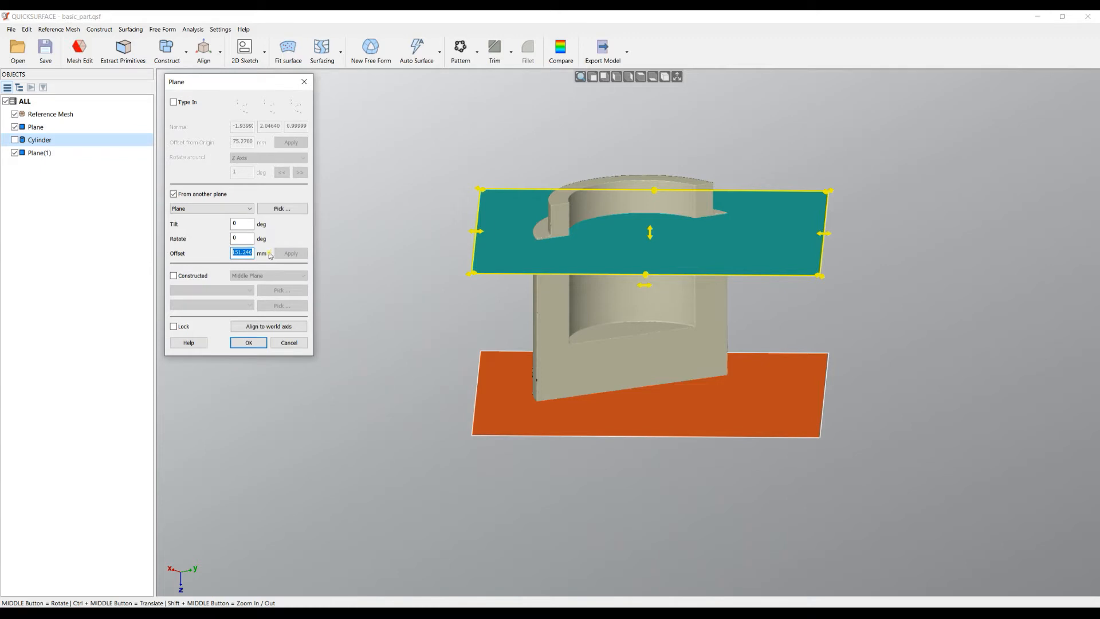
{"action": "type", "text": "150"}
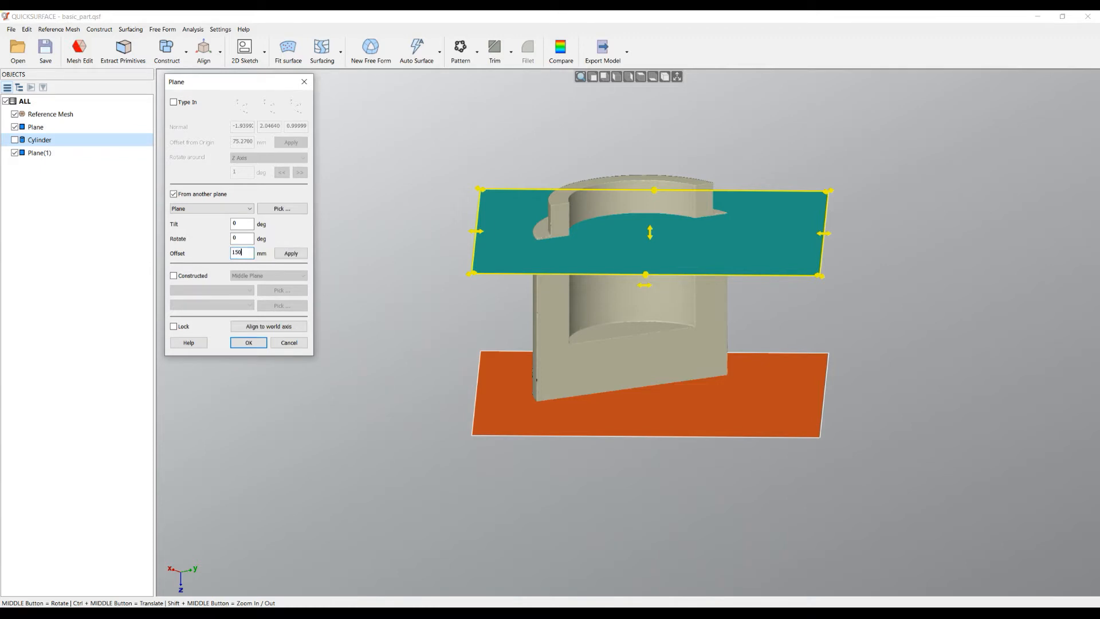
{"action": "left_click", "coordinate": [290, 254]}
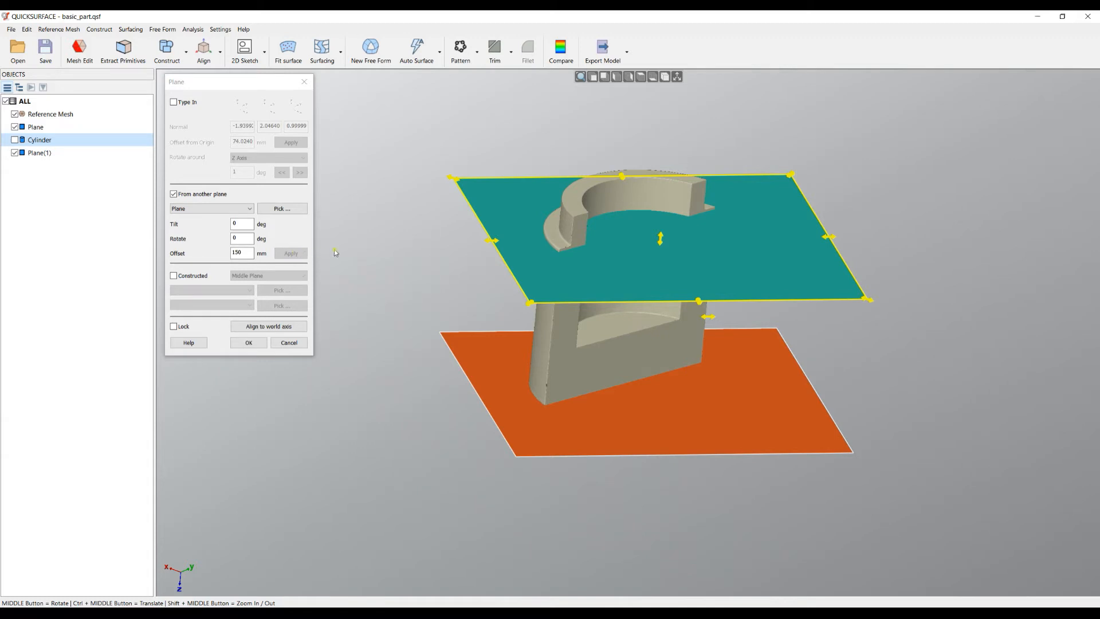
{"action": "left_click", "coordinate": [241, 223]}
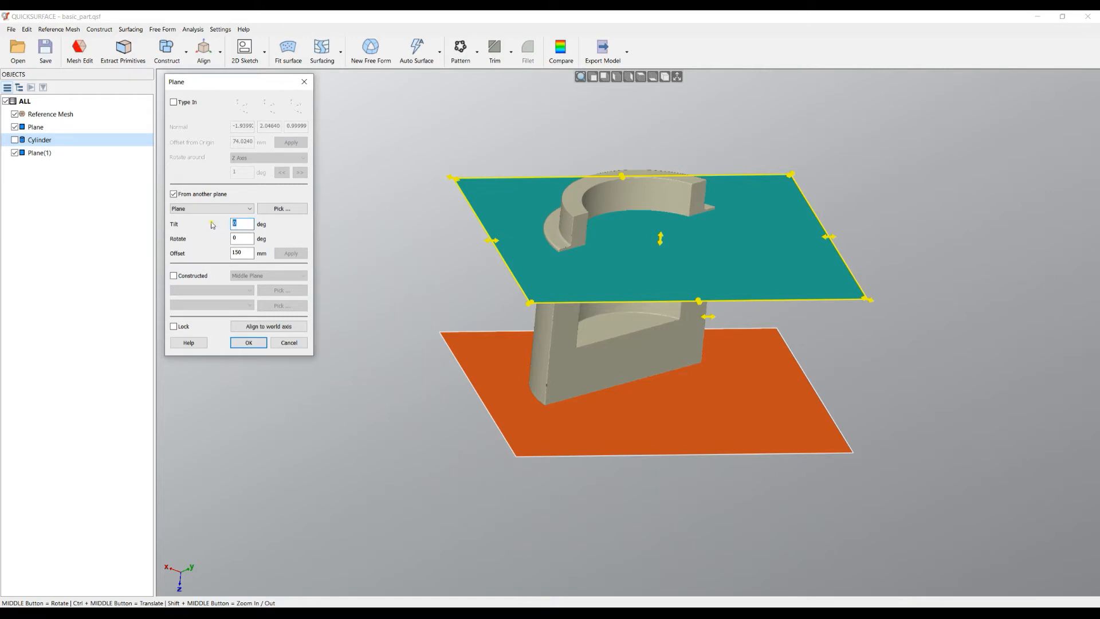
{"action": "type", "text": "45"}
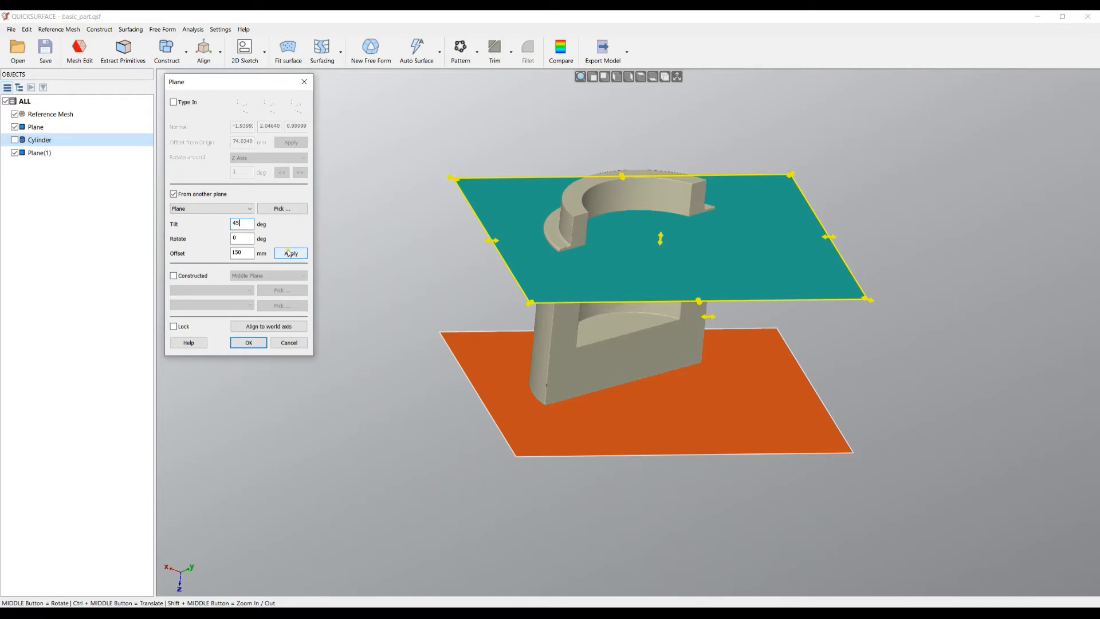
{"action": "left_click", "coordinate": [291, 253]}
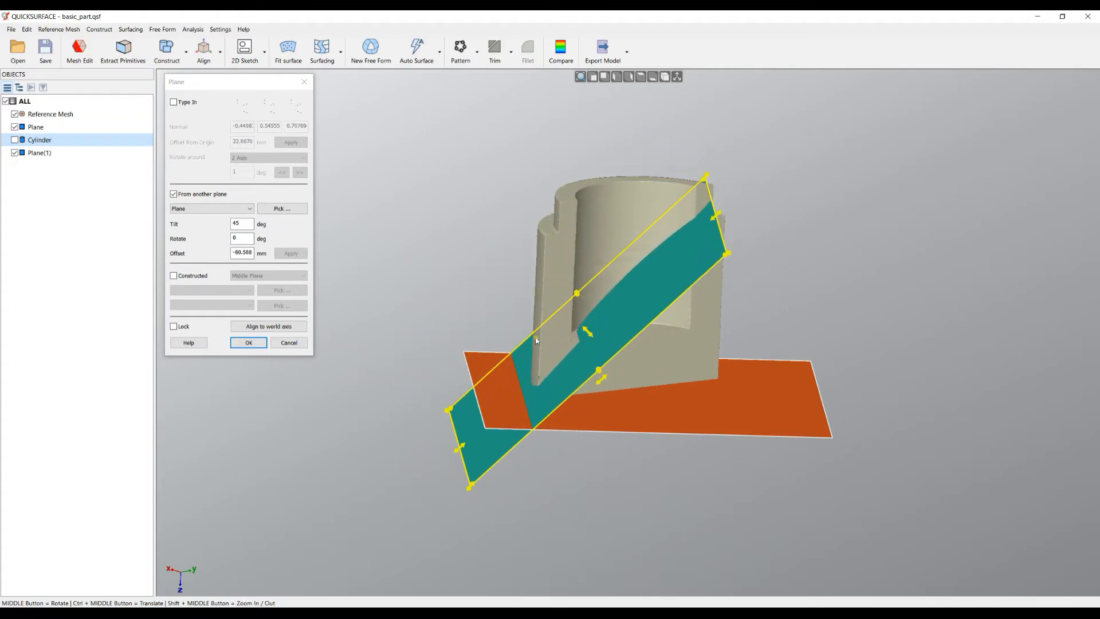
{"action": "mouse_move", "coordinate": [335, 232]}
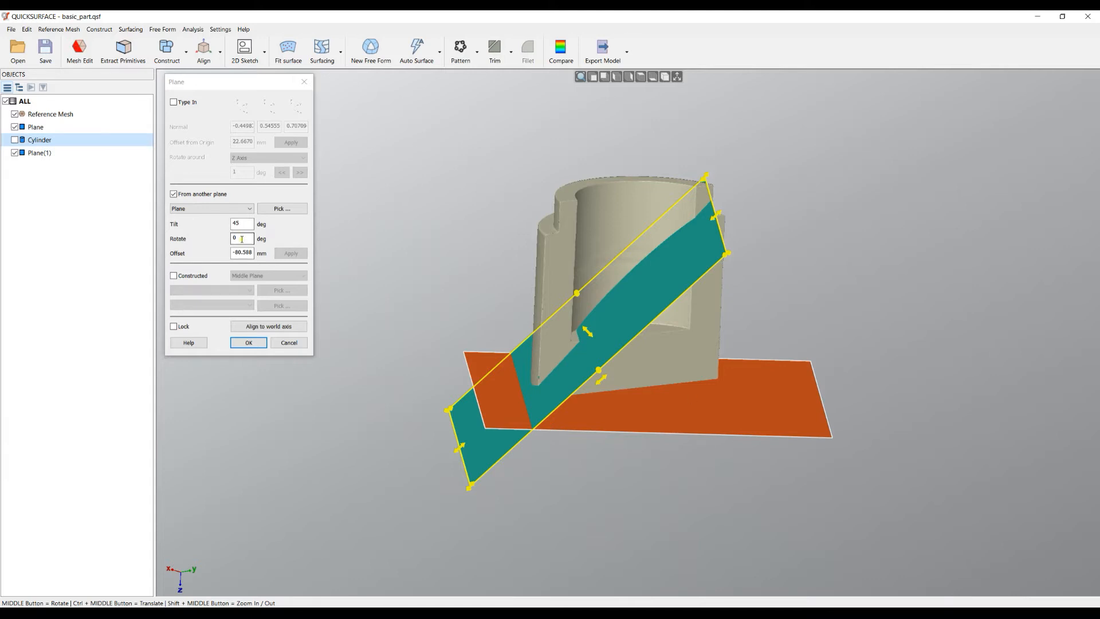
{"action": "triple_click", "coordinate": [241, 238]}
{"action": "type", "text": "15"}
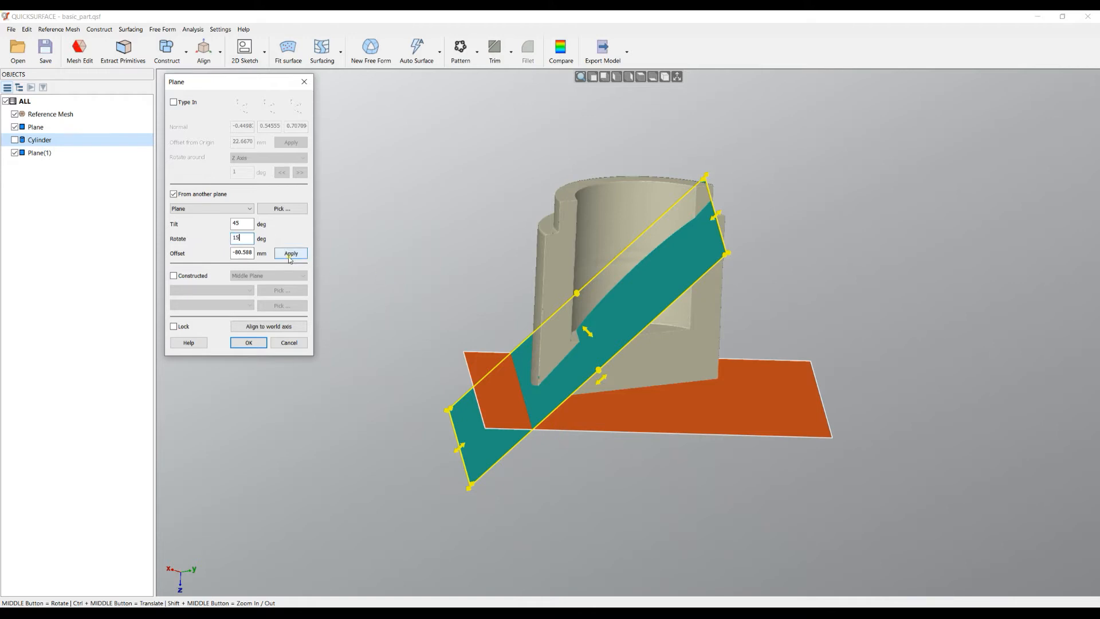
{"action": "left_click", "coordinate": [290, 253]}
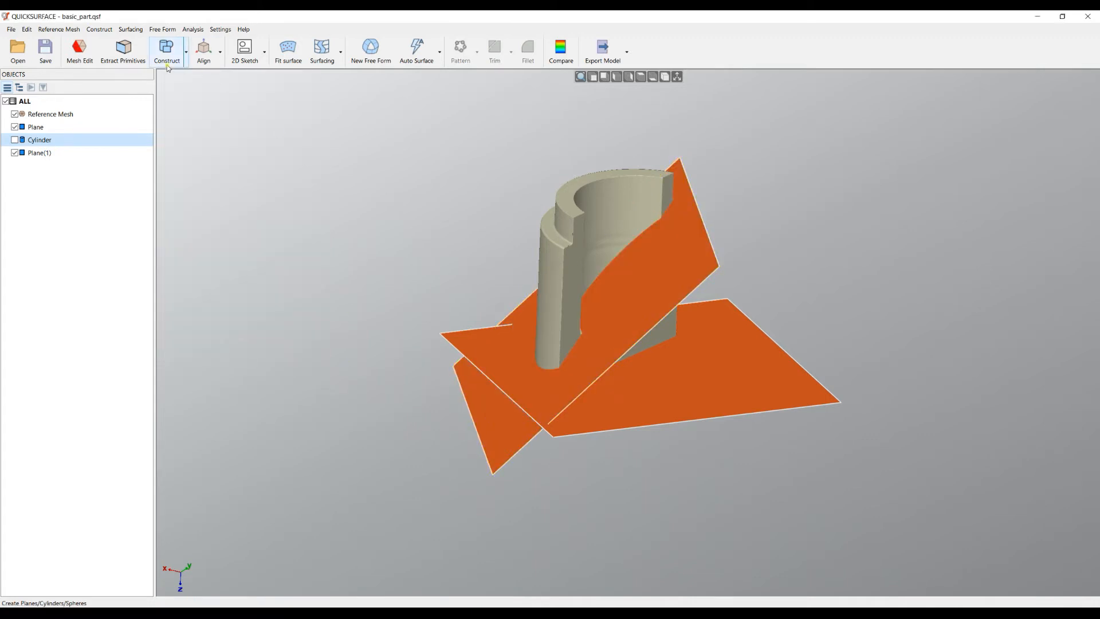
Start Plane(2) as a middle plane between Plane and Plane(1), showing the cylinder.
{"action": "left_click", "coordinate": [166, 51]}
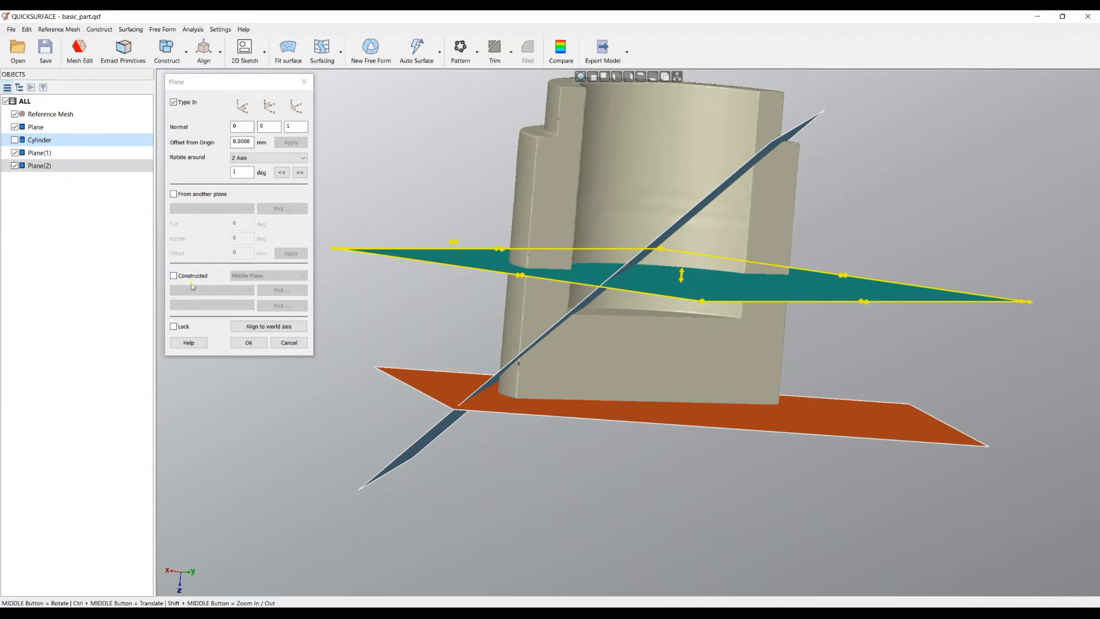
{"action": "left_click", "coordinate": [175, 275]}
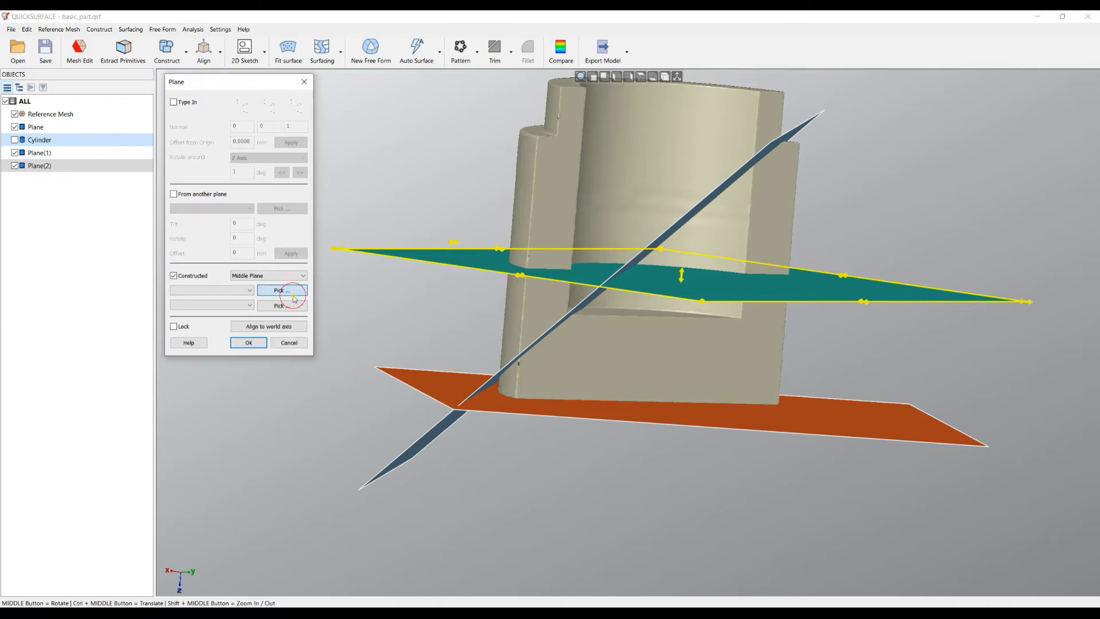
{"action": "left_click", "coordinate": [281, 291]}
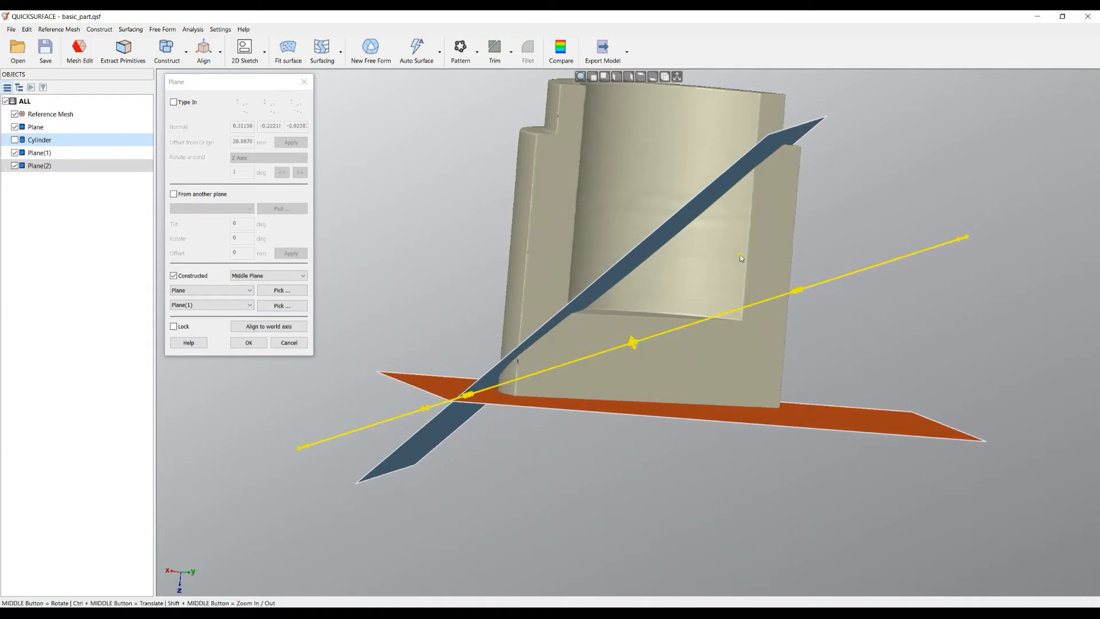
{"action": "left_click", "coordinate": [268, 275]}
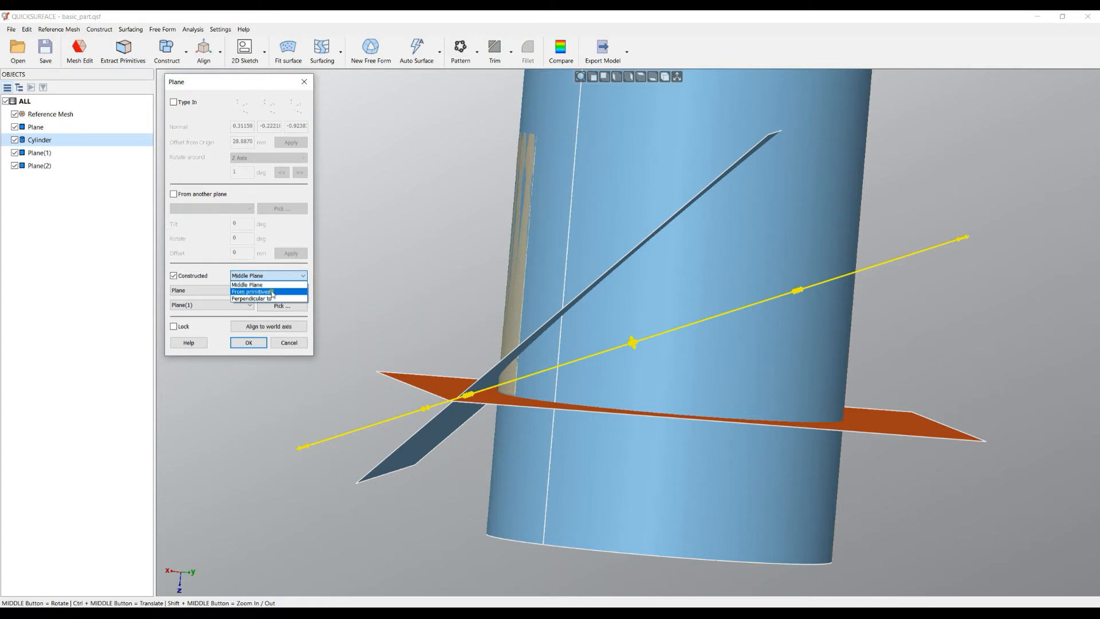
Make Plane(2) perpendicular to the cylinder, slide it up the axis, and confirm.
{"action": "left_click", "coordinate": [251, 297]}
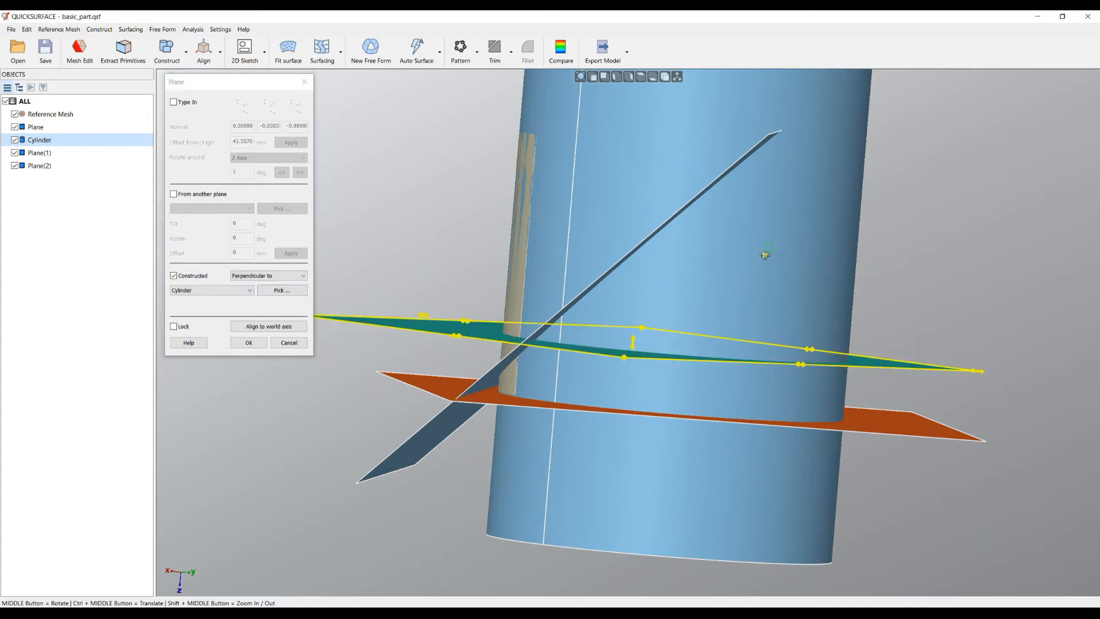
{"action": "left_click_drag", "start_coordinate": [631, 281], "coordinate": [631, 336]}
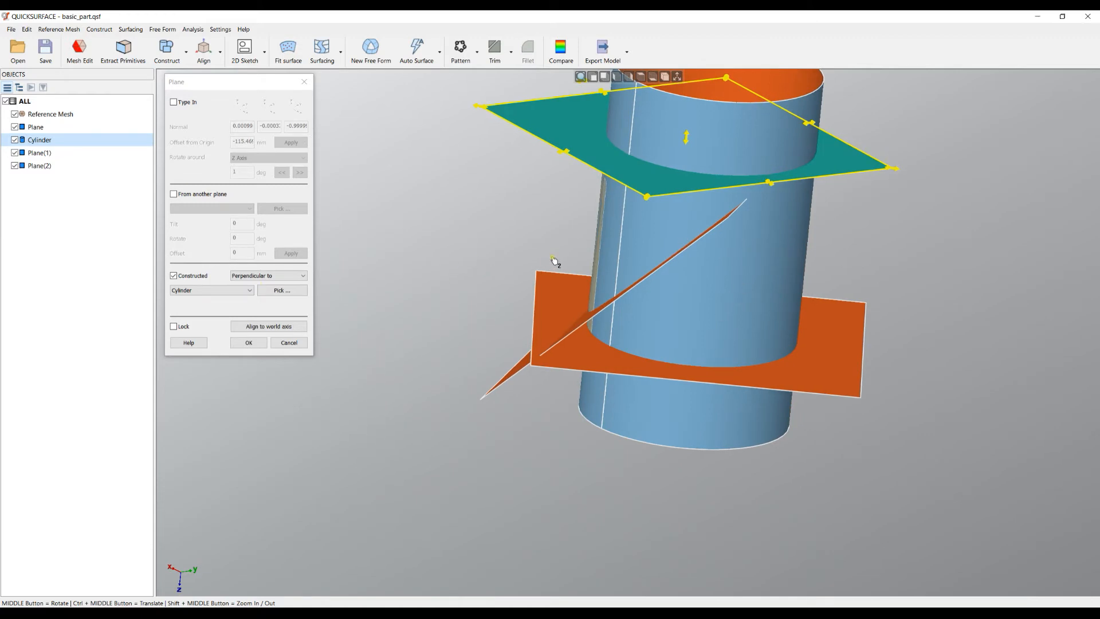
{"action": "left_click", "coordinate": [248, 342]}
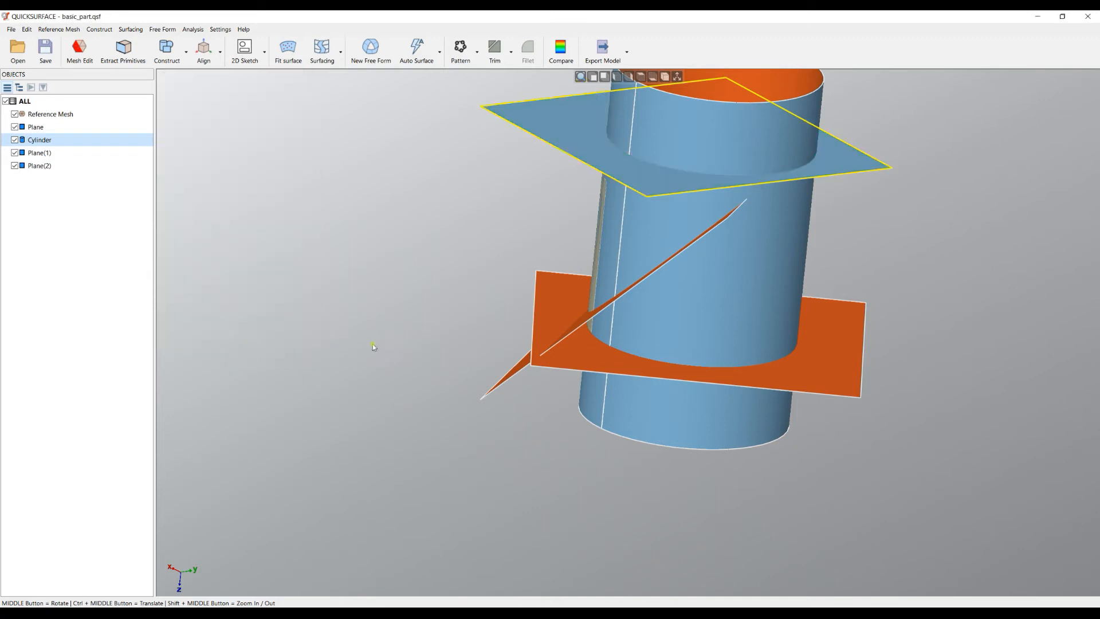
{"action": "left_click", "coordinate": [512, 234]}
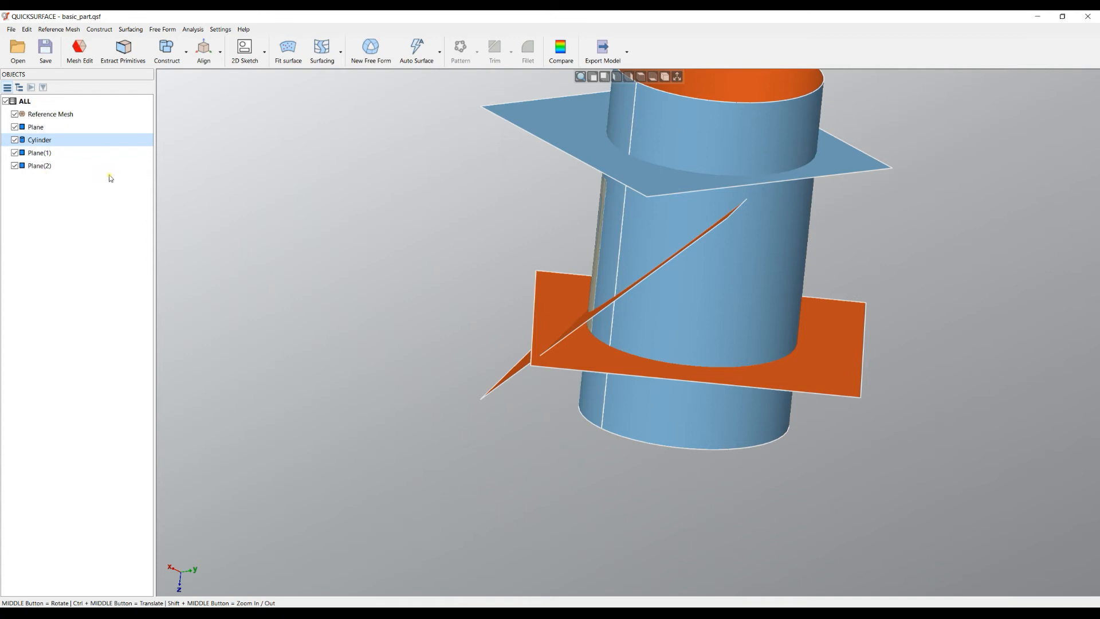
Reopen Plane(2)'s settings and check Lock to fix it in place.
{"action": "left_click", "coordinate": [41, 166]}
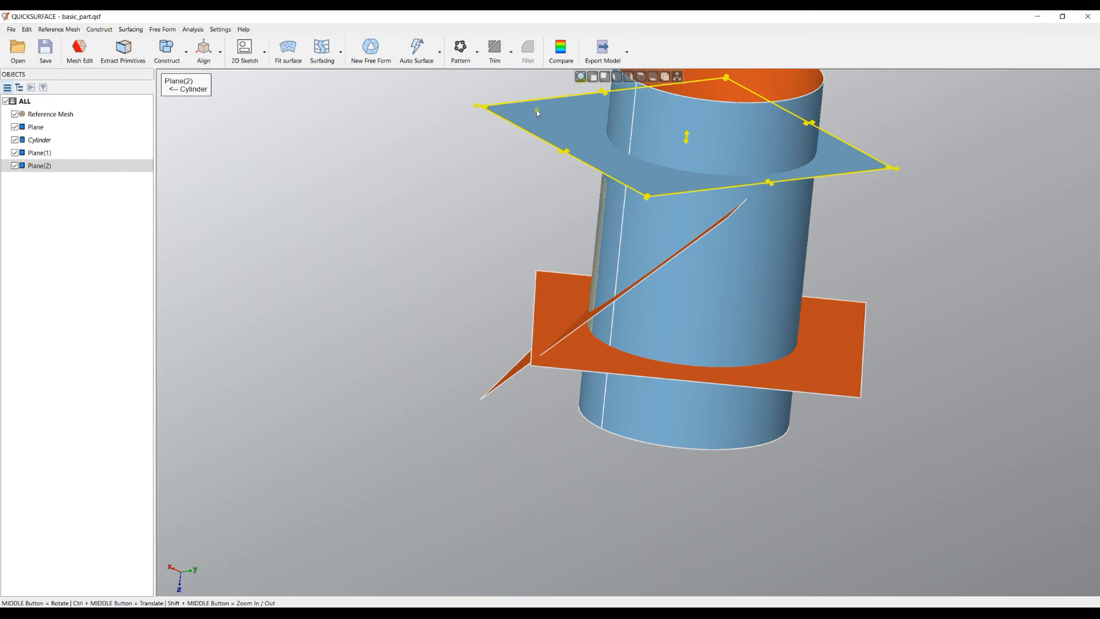
{"action": "double_click", "coordinate": [40, 165]}
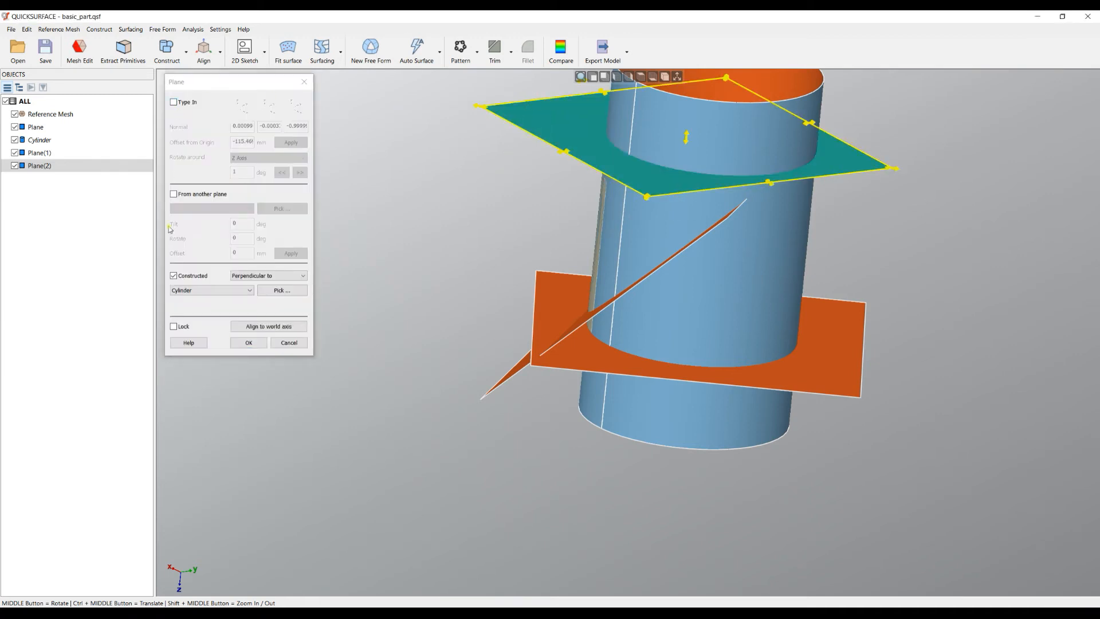
{"action": "mouse_move", "coordinate": [296, 309]}
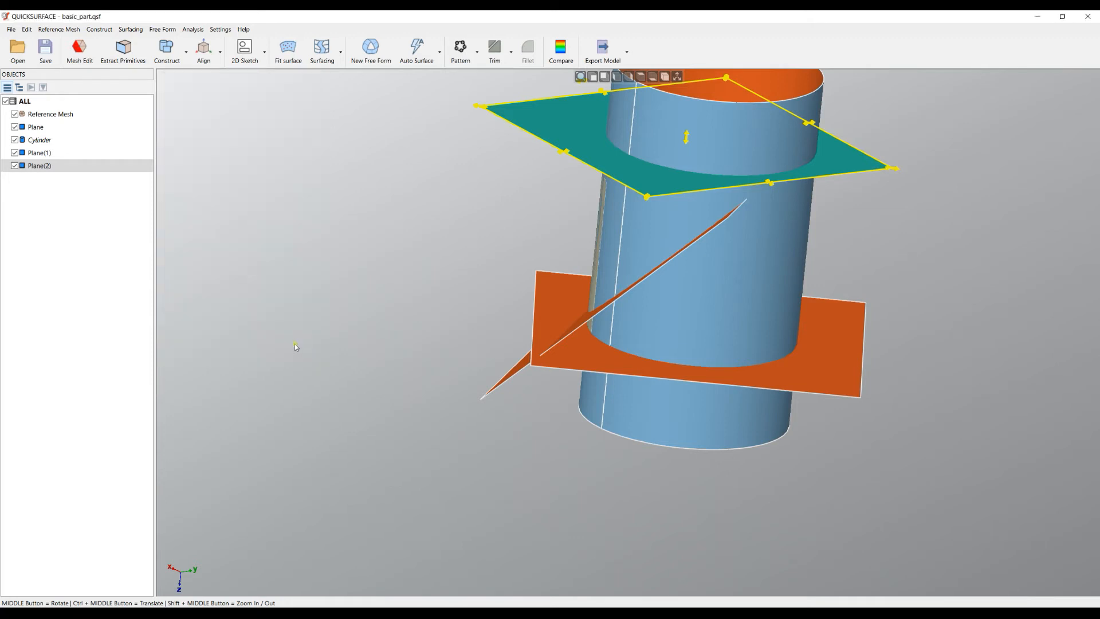
{"action": "left_click", "coordinate": [40, 166]}
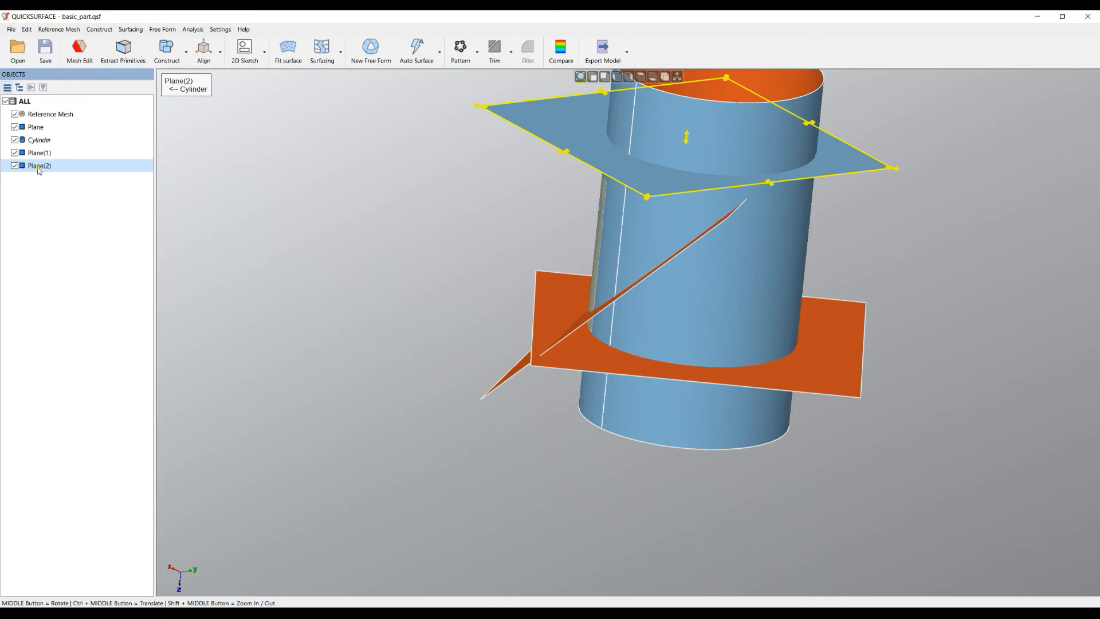
{"action": "double_click", "coordinate": [40, 165]}
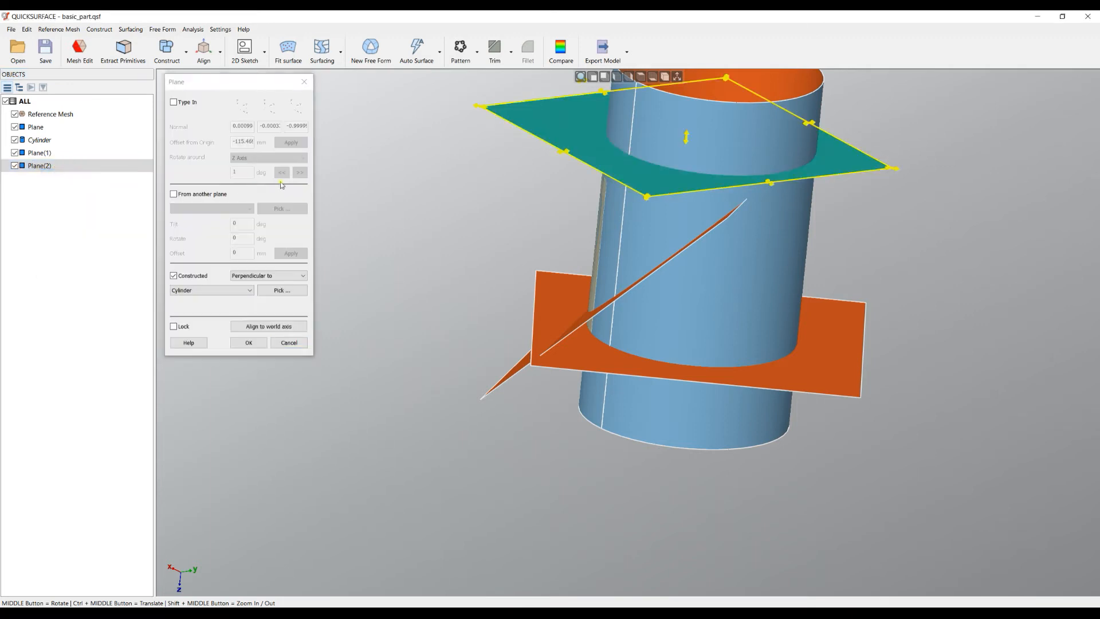
{"action": "mouse_move", "coordinate": [618, 349]}
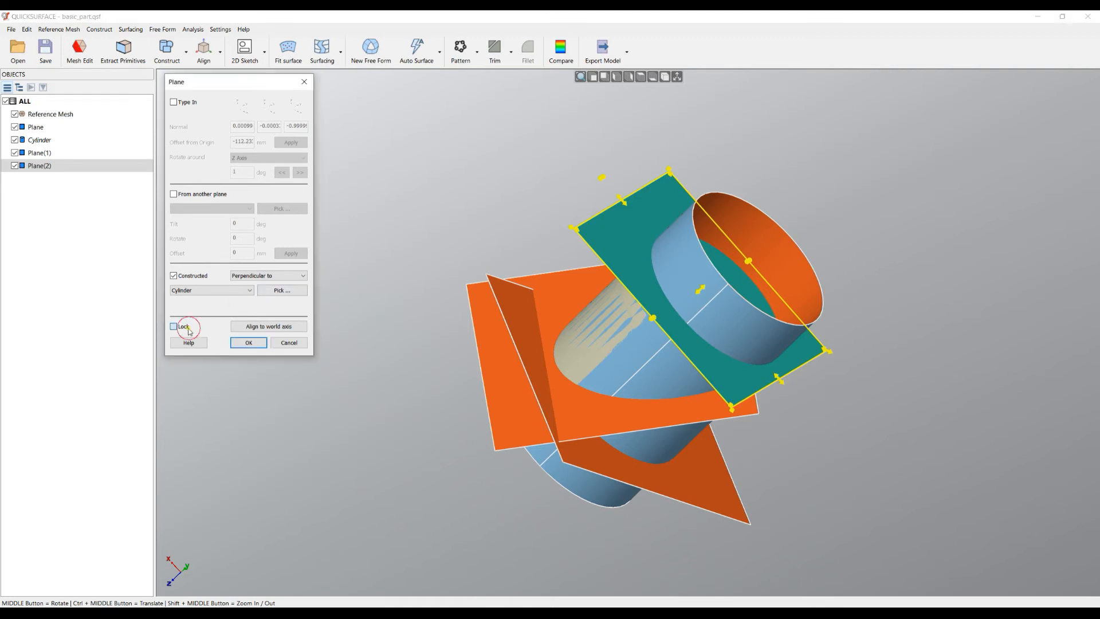
{"action": "left_click", "coordinate": [174, 326]}
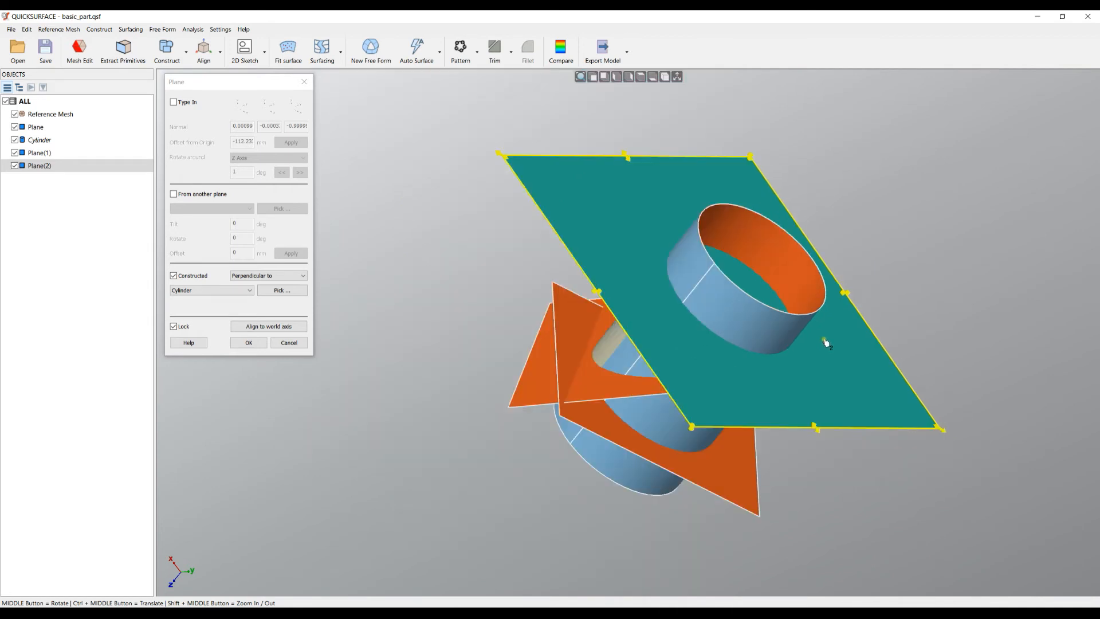
{"action": "mouse_move", "coordinate": [812, 243]}
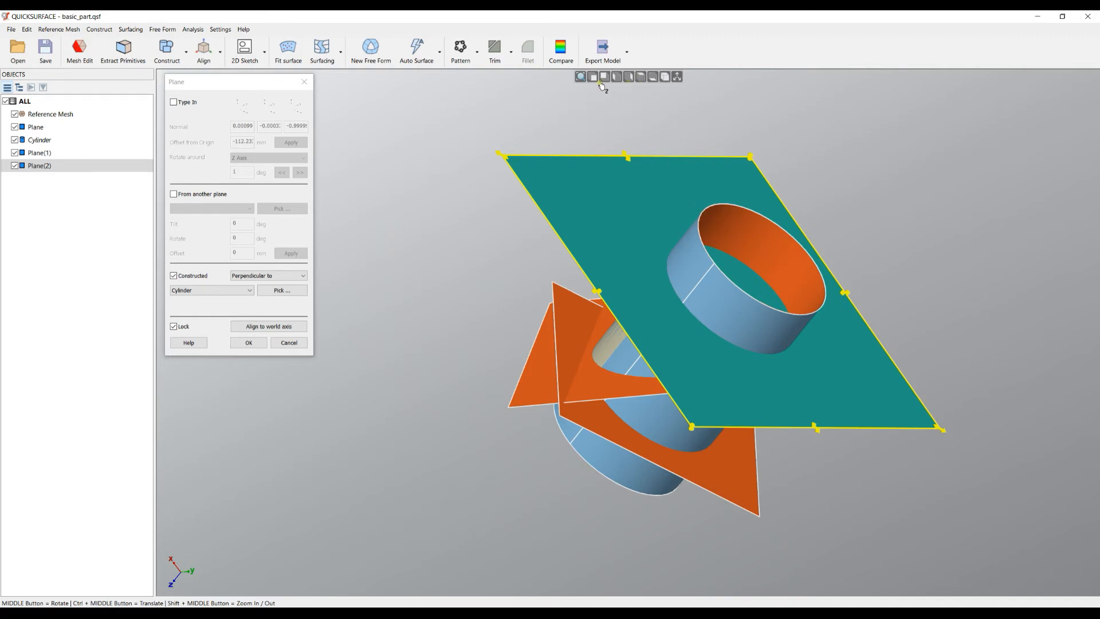
Edit the original base Plane and realign it to the world axes.
{"action": "left_click", "coordinate": [639, 76]}
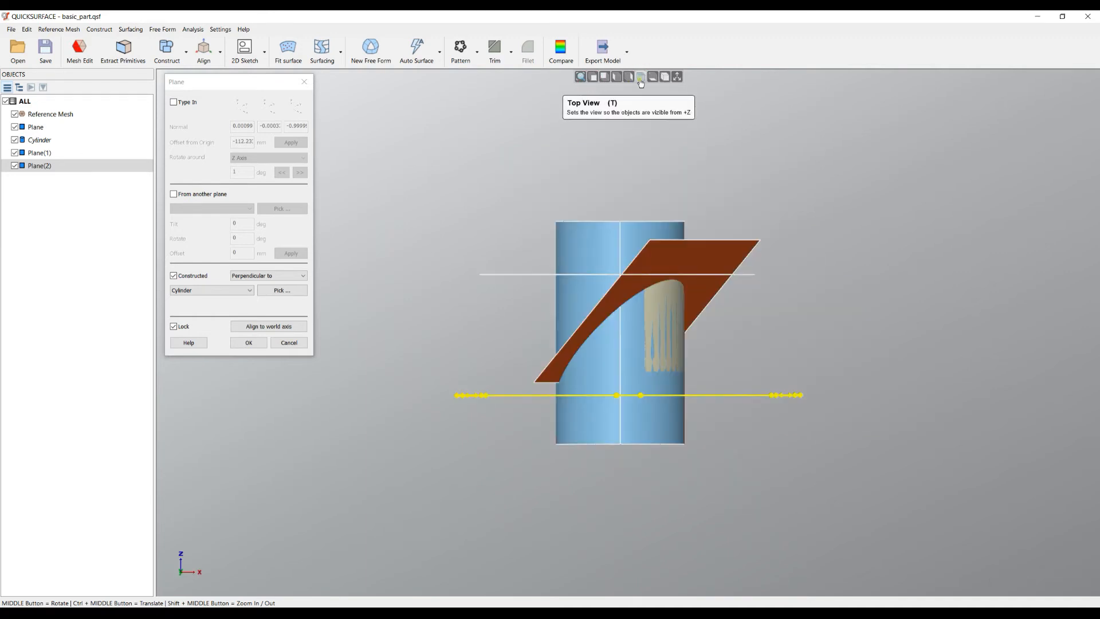
{"action": "left_click", "coordinate": [639, 76]}
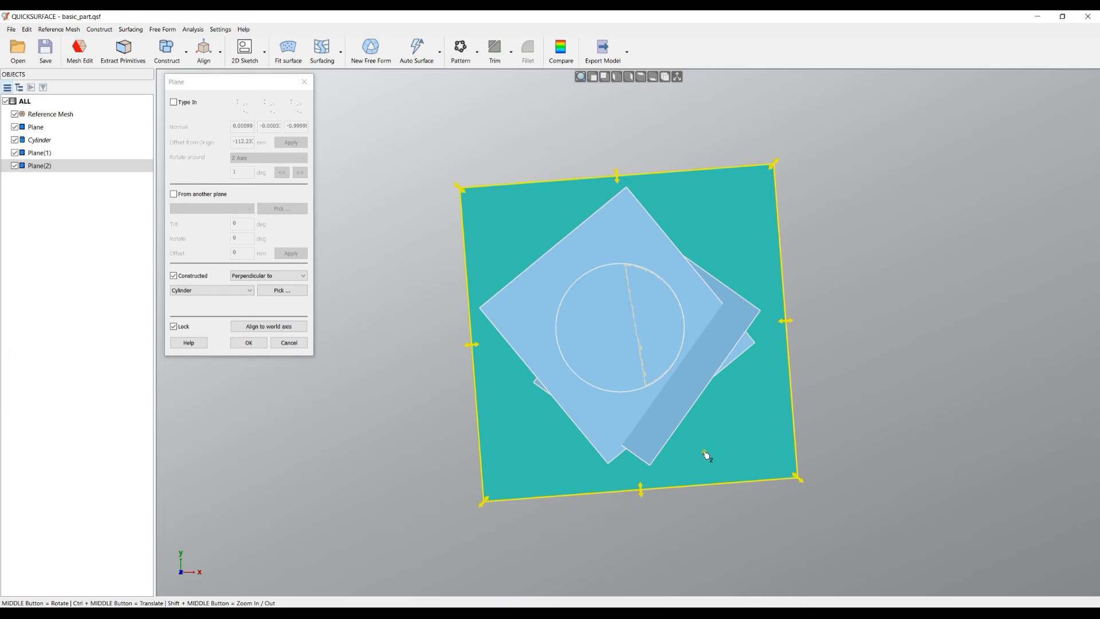
{"action": "mouse_move", "coordinate": [849, 357]}
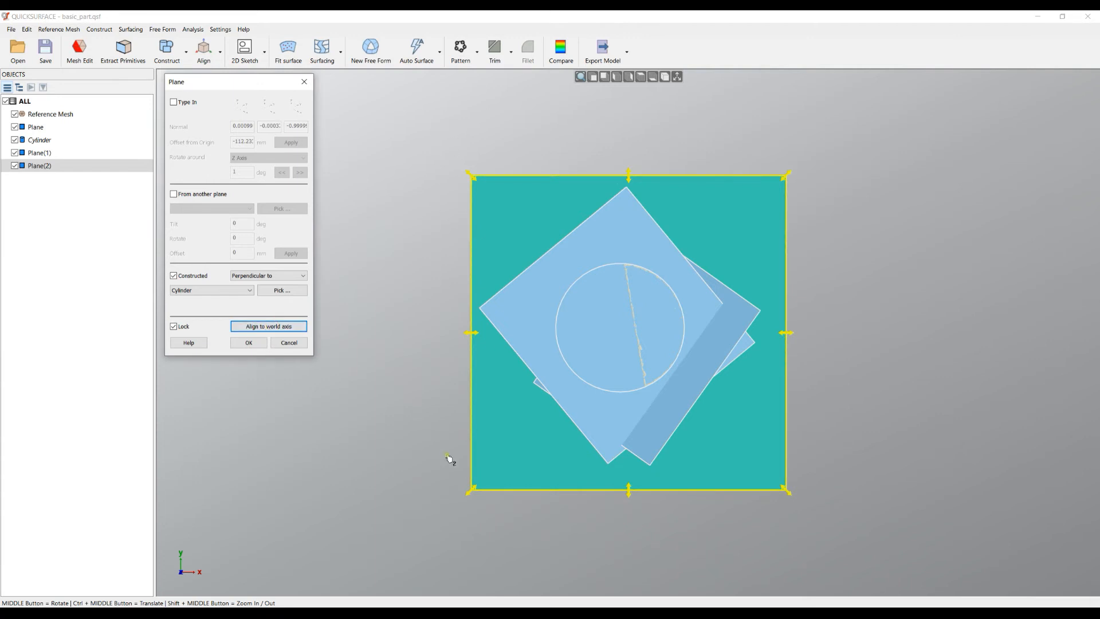
{"action": "mouse_move", "coordinate": [340, 353]}
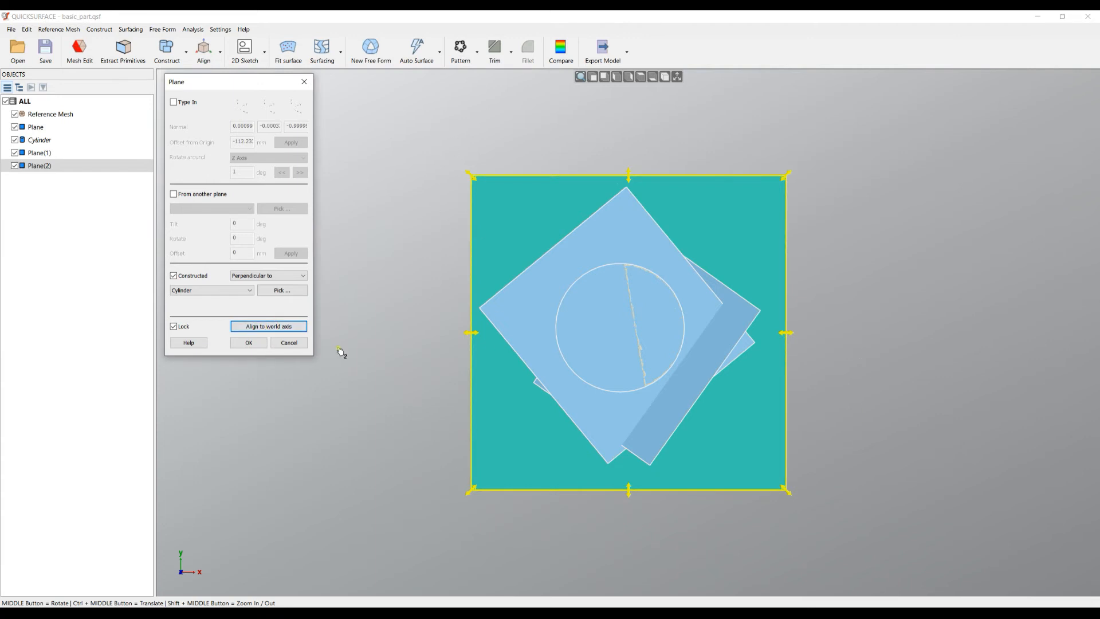
{"action": "mouse_move", "coordinate": [750, 284]}
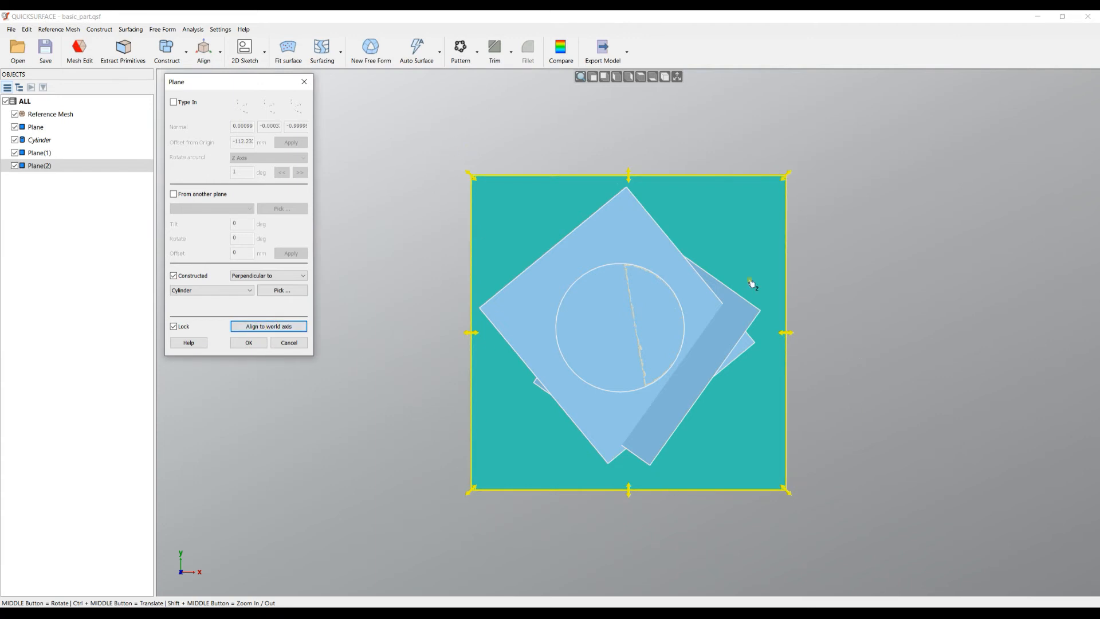
{"action": "left_click", "coordinate": [248, 342]}
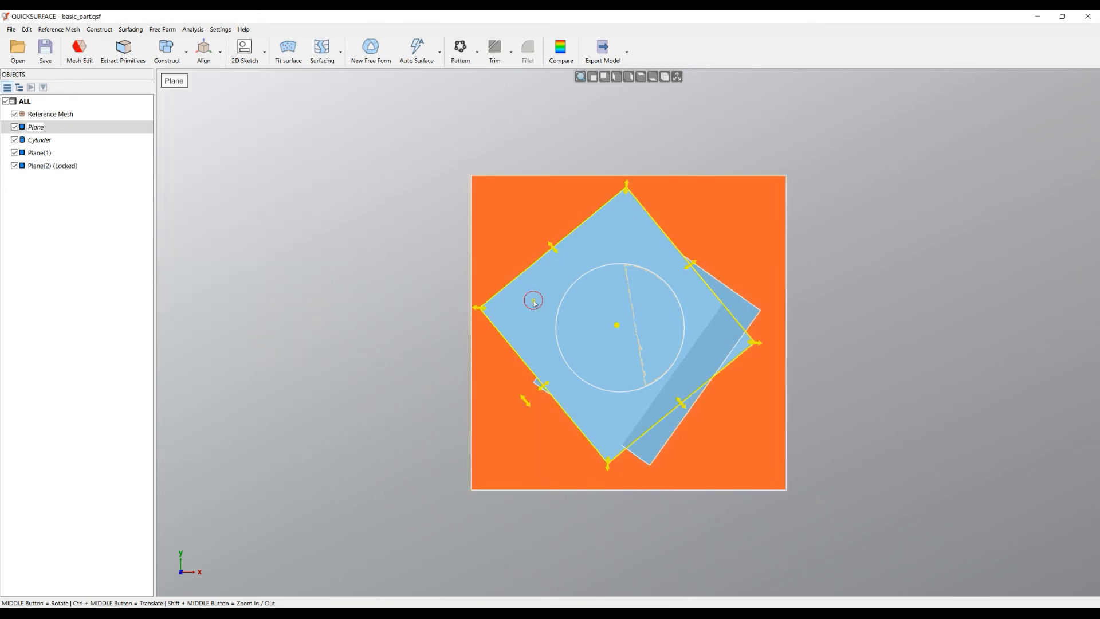
{"action": "right_click", "coordinate": [35, 127]}
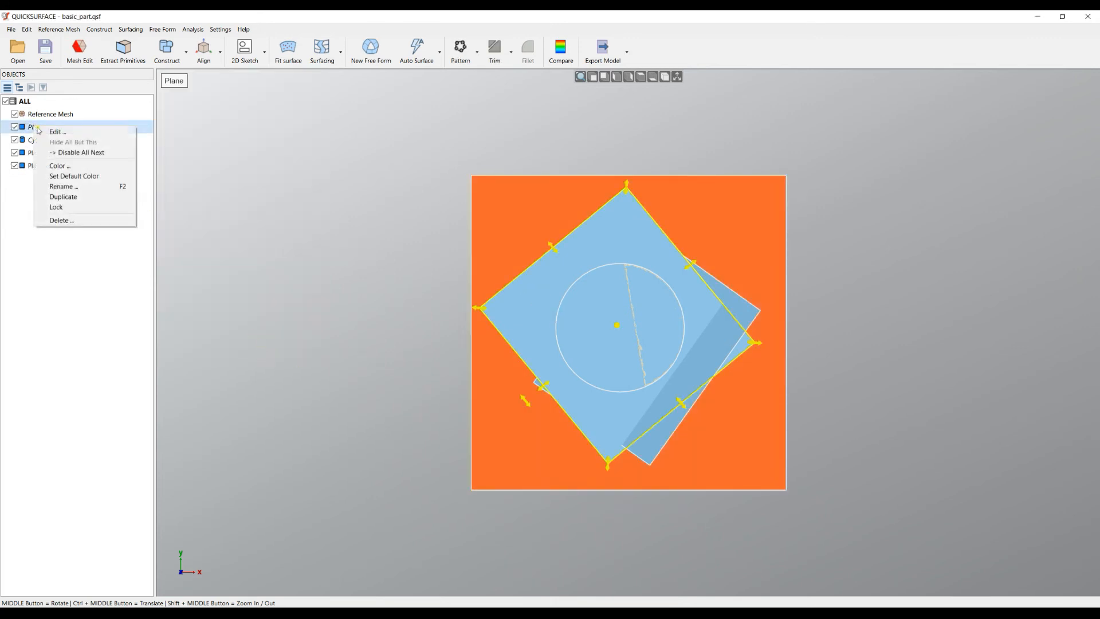
{"action": "left_click", "coordinate": [57, 132]}
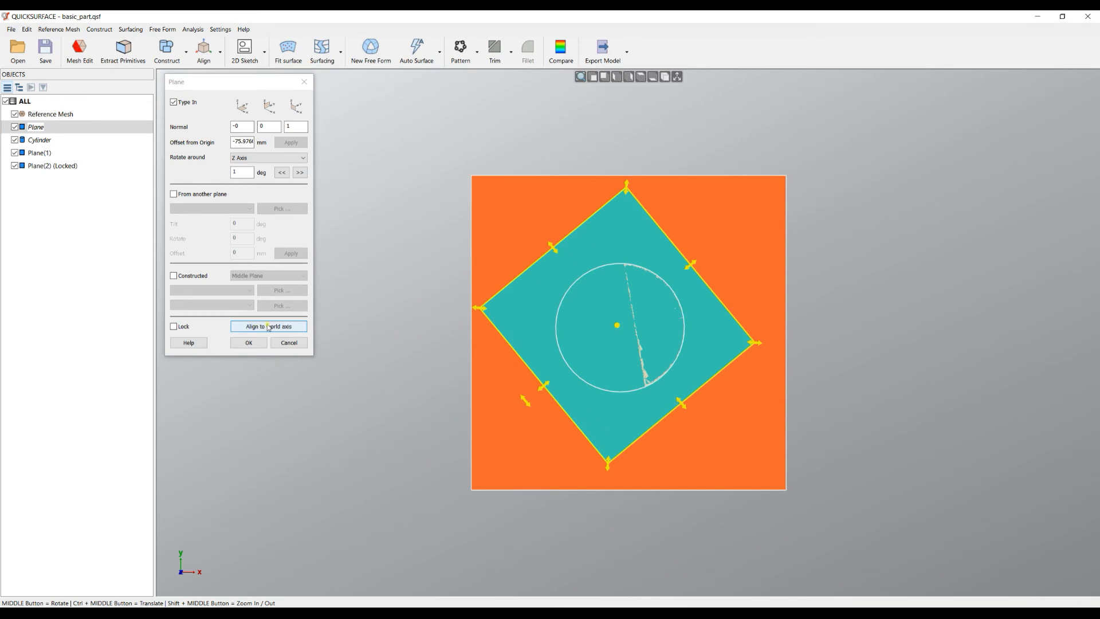
{"action": "left_click", "coordinate": [269, 326]}
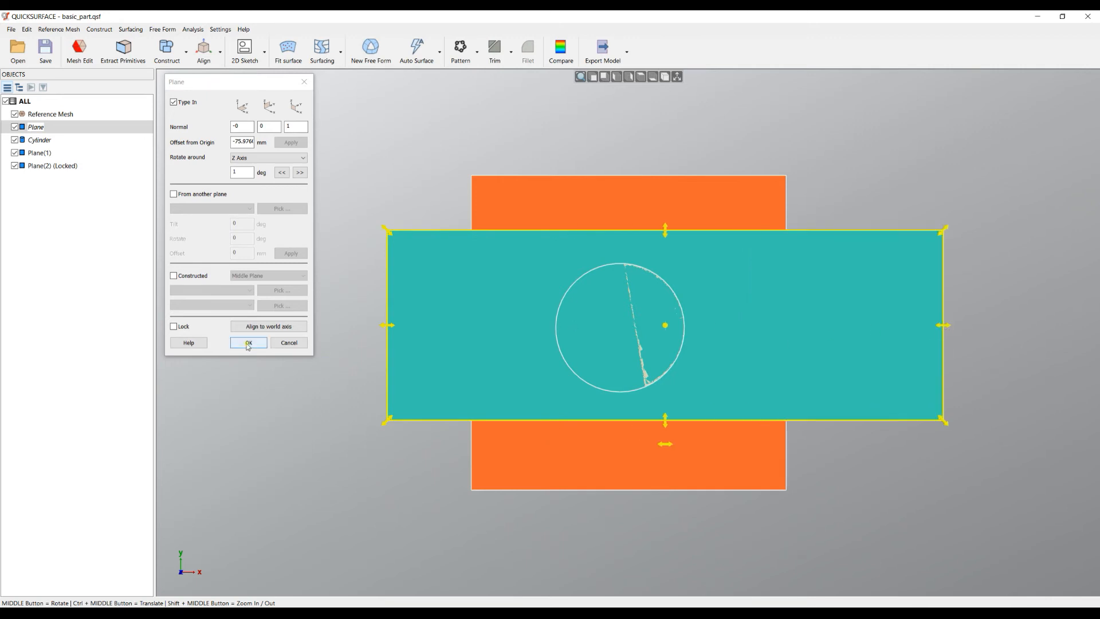
{"action": "left_click", "coordinate": [248, 343]}
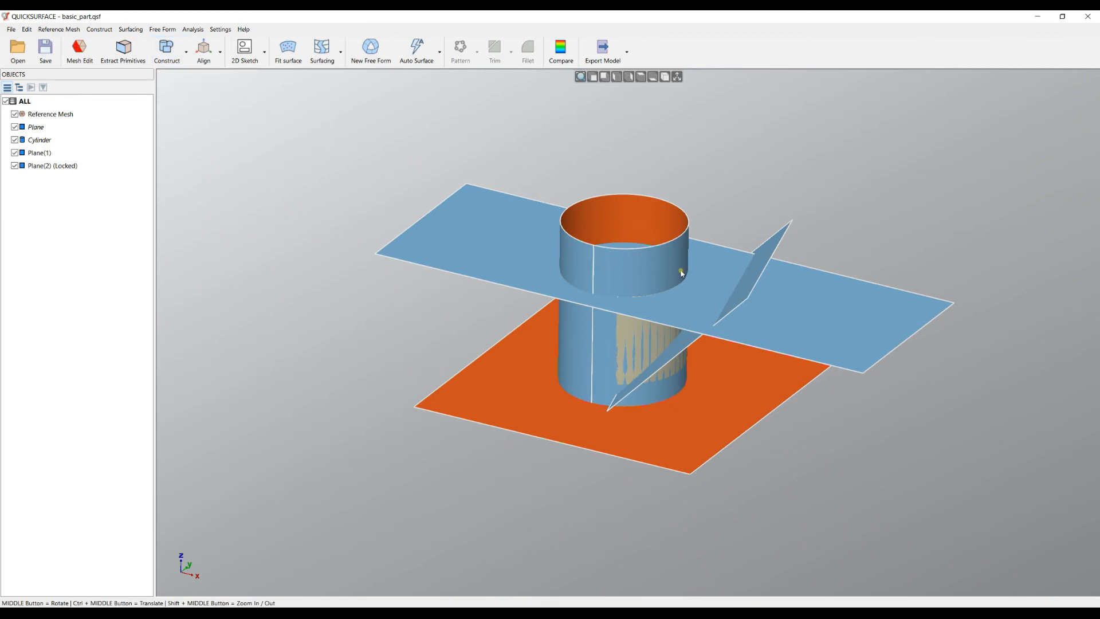
Hide Plane(1) and Plane(2), then add Cylinder(1) coaxial with Cylinder at 50 mm radius.
{"action": "left_click", "coordinate": [13, 166]}
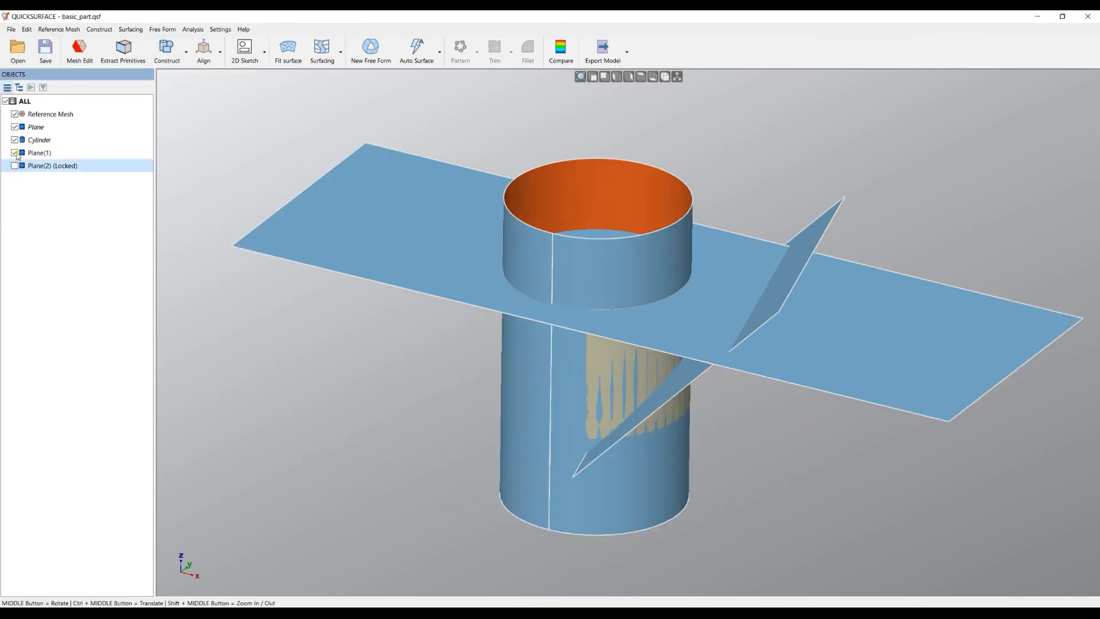
{"action": "left_click", "coordinate": [14, 127]}
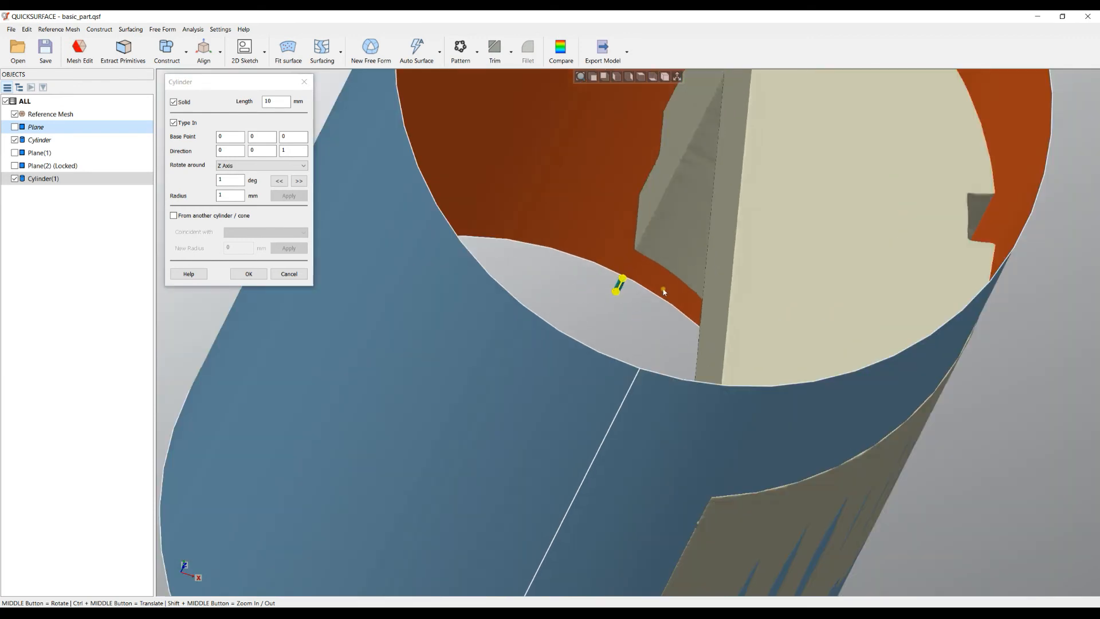
{"action": "left_click", "coordinate": [174, 216]}
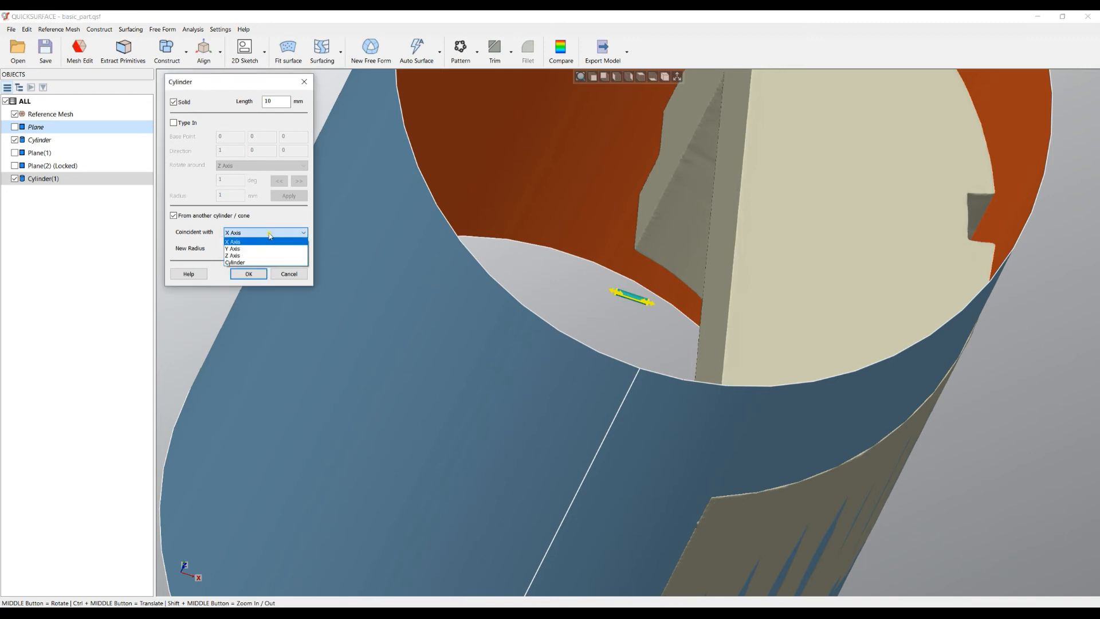
{"action": "left_click", "coordinate": [234, 262]}
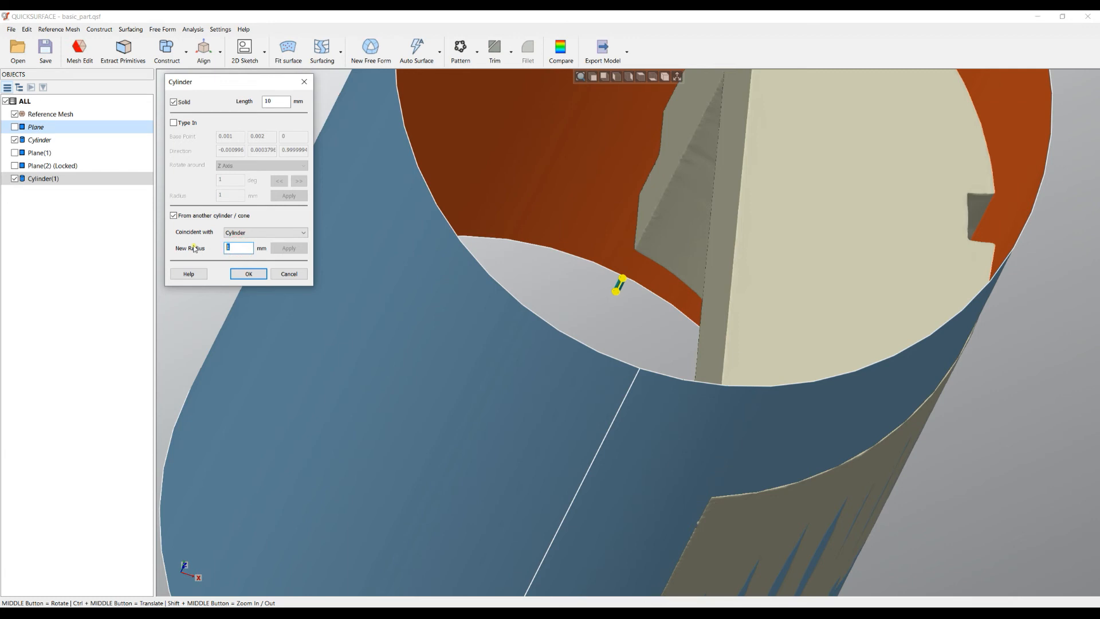
{"action": "type", "text": "50"}
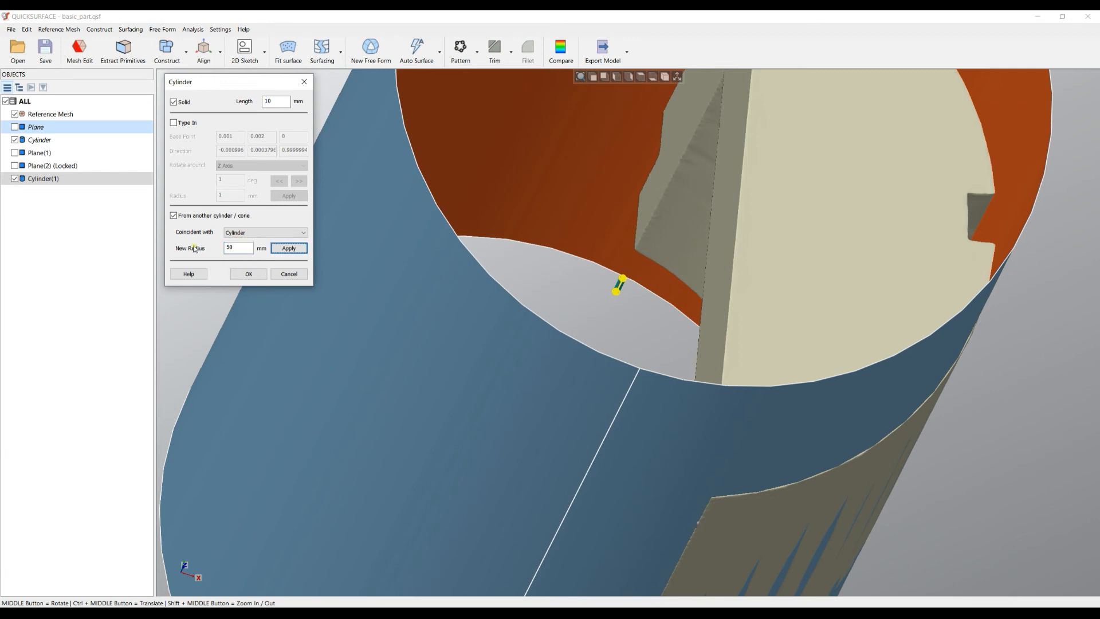
{"action": "left_click", "coordinate": [288, 247]}
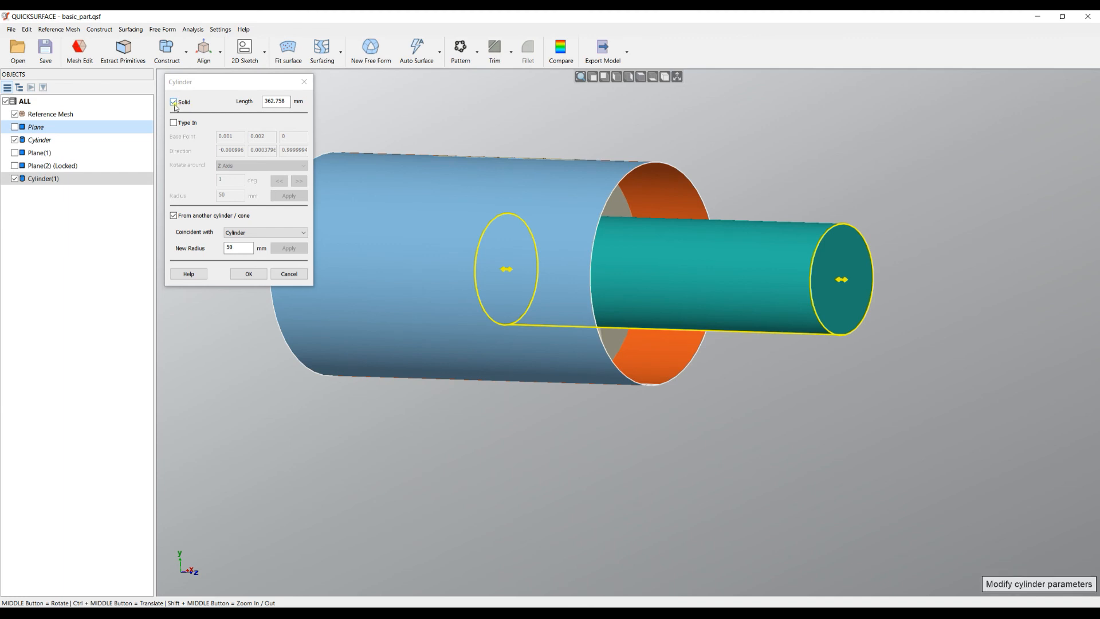
{"action": "mouse_move", "coordinate": [248, 274]}
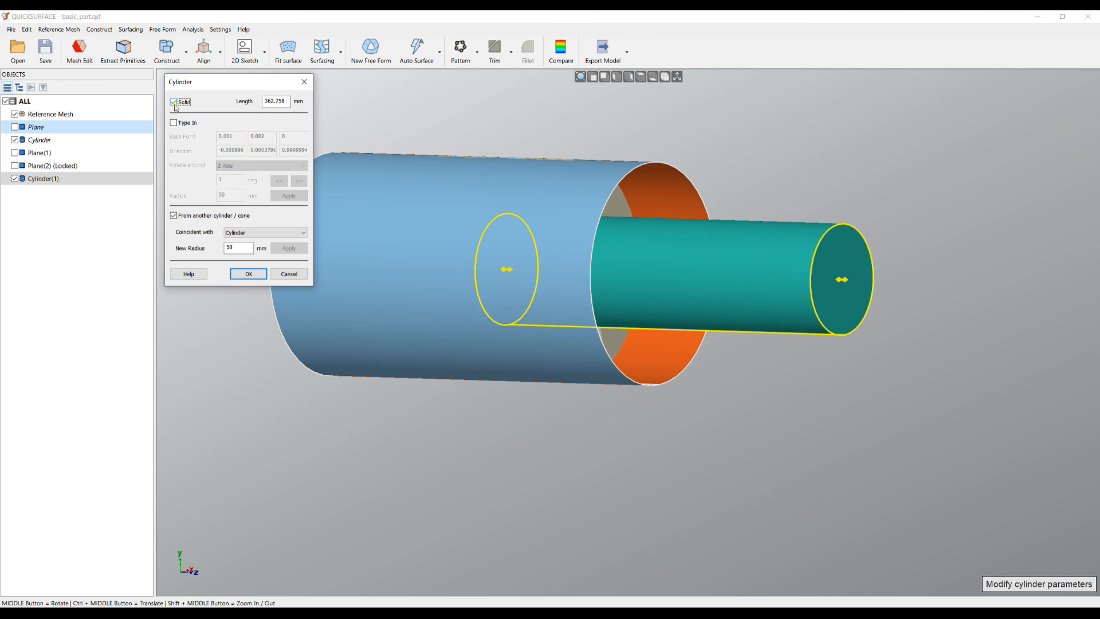
{"action": "left_click", "coordinate": [247, 273]}
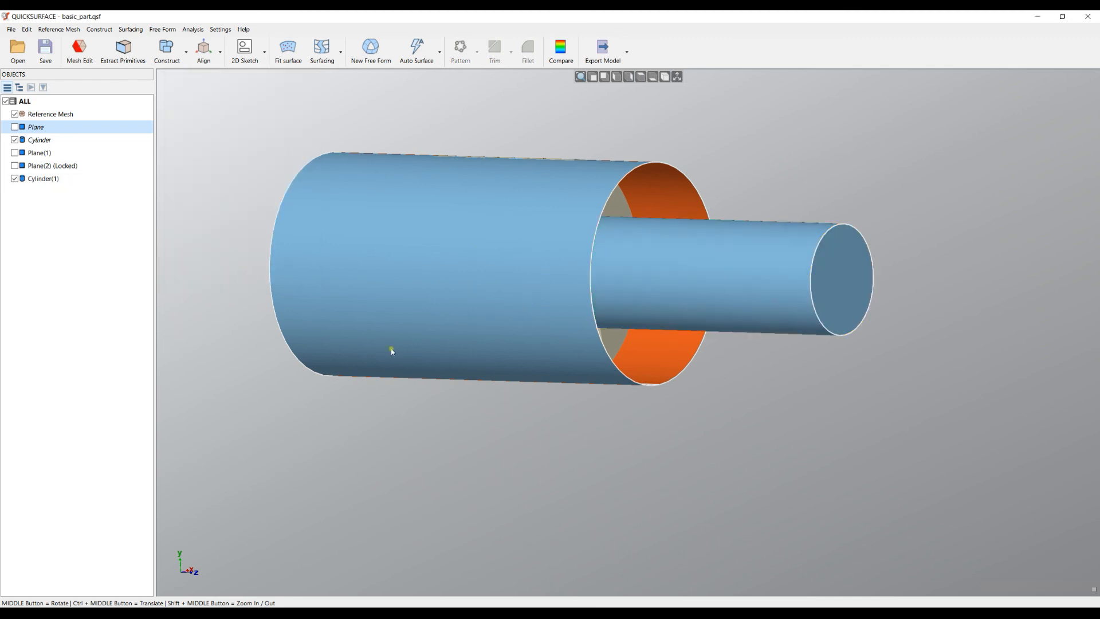
Edit the original Cylinder and tick Solid to close it.
{"action": "left_click", "coordinate": [40, 140]}
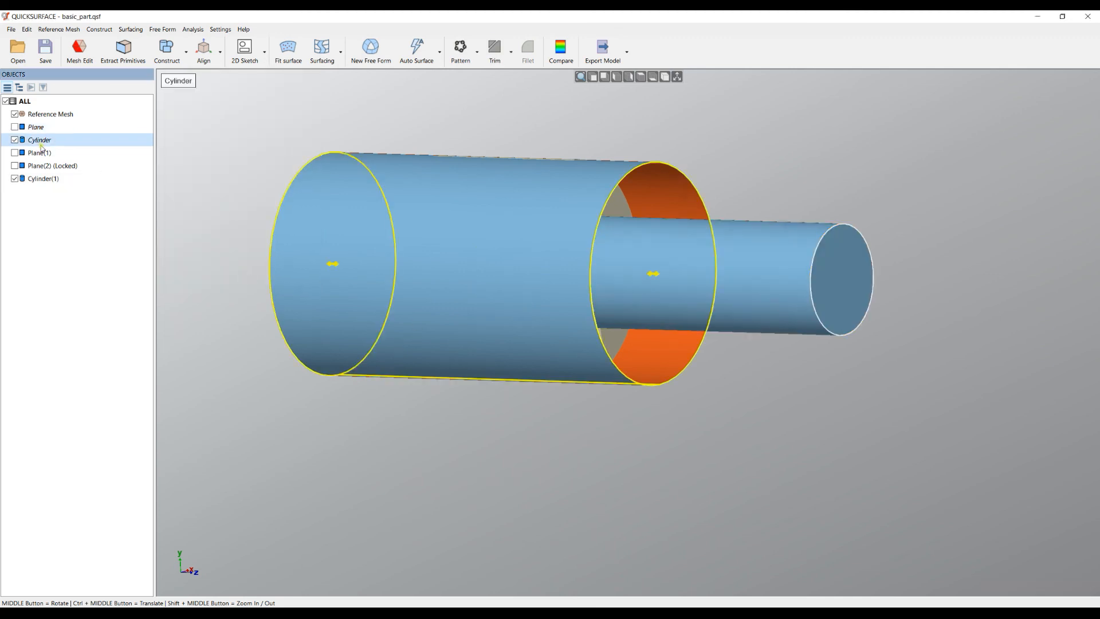
{"action": "right_click", "coordinate": [40, 140]}
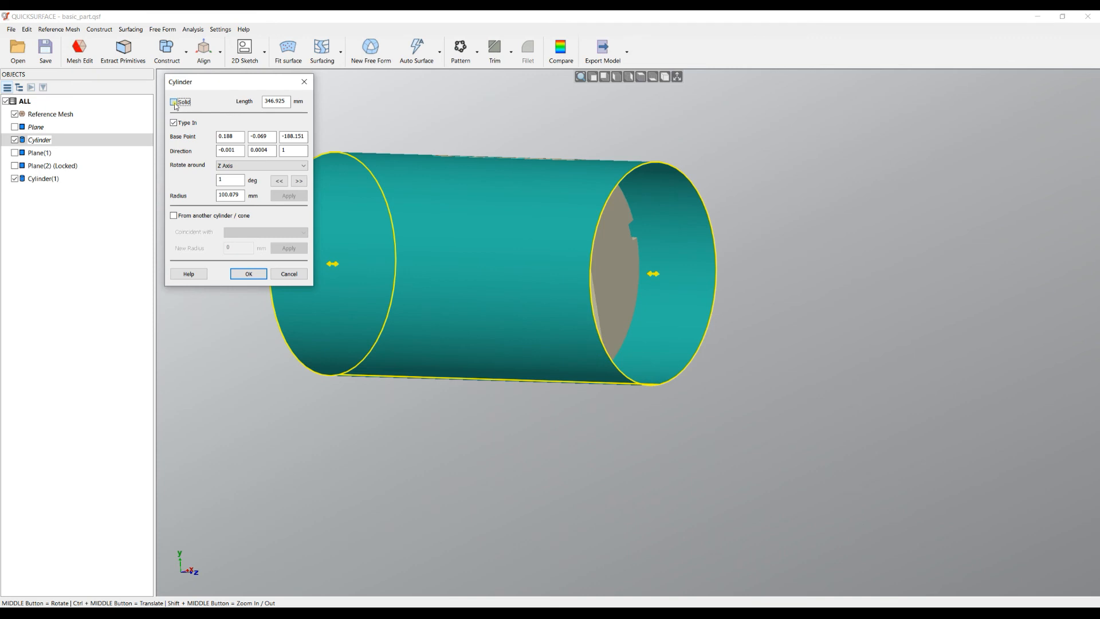
{"action": "left_click", "coordinate": [173, 102]}
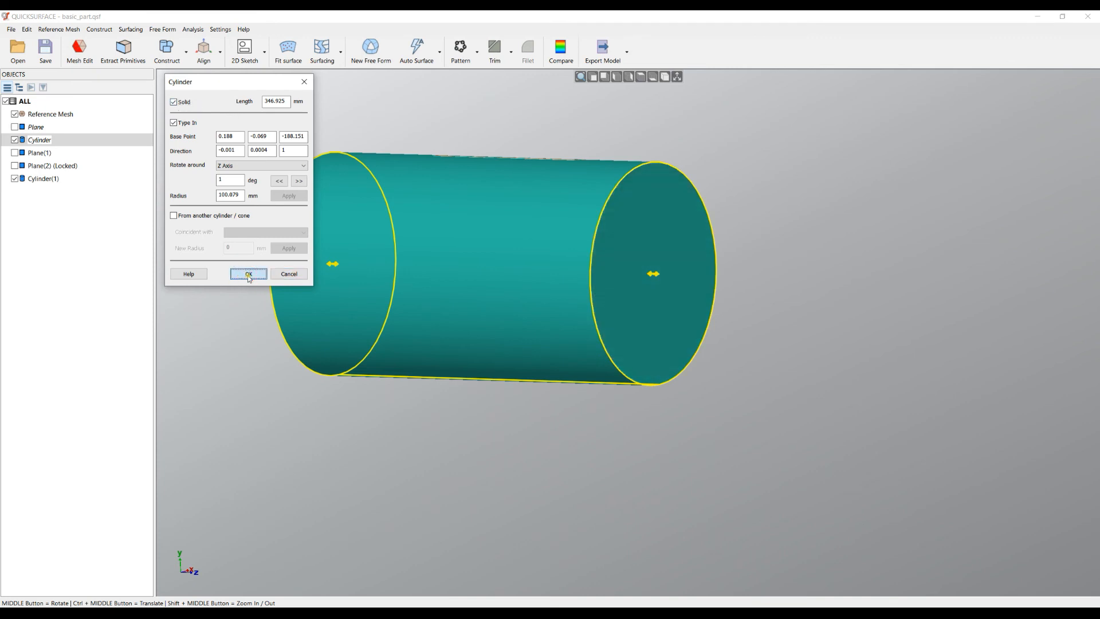
{"action": "left_click", "coordinate": [247, 274]}
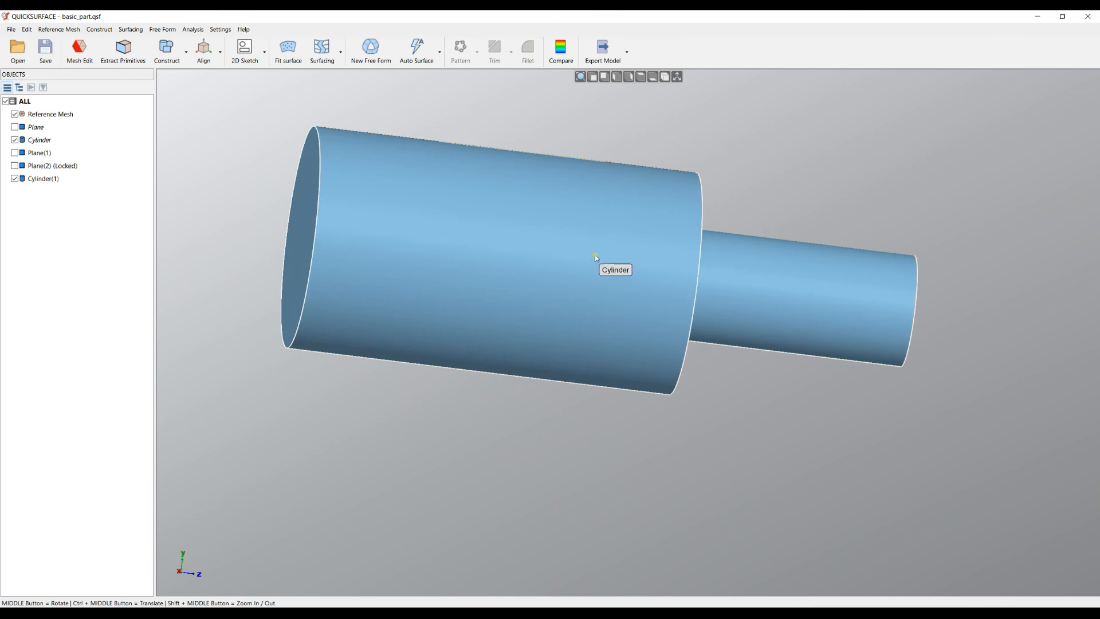
{"action": "mouse_move", "coordinate": [706, 270]}
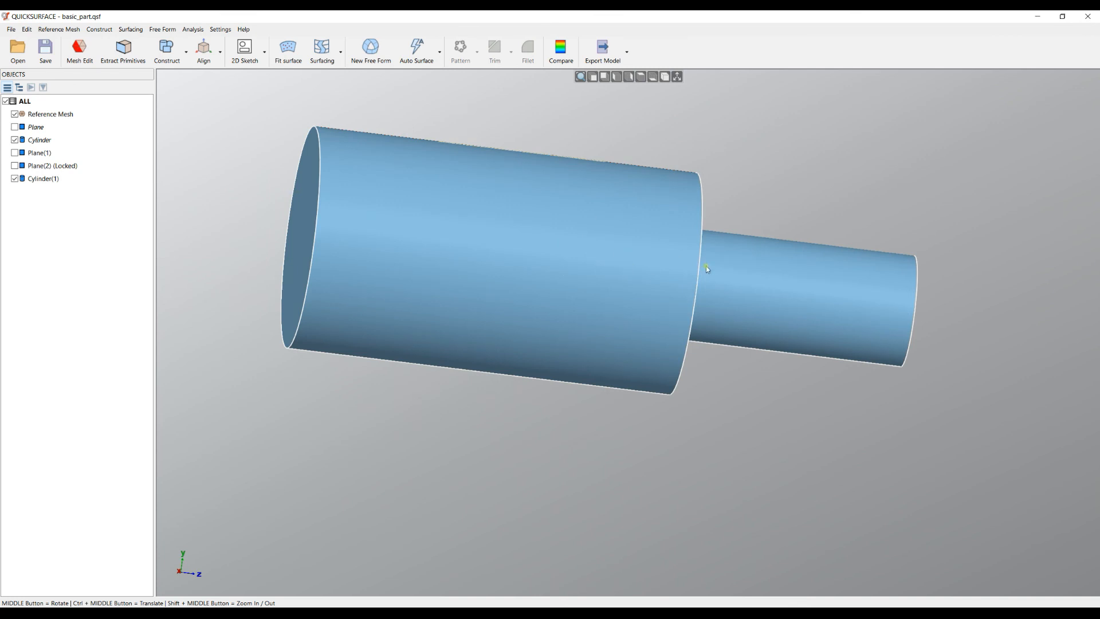
{"action": "mouse_move", "coordinate": [655, 262]}
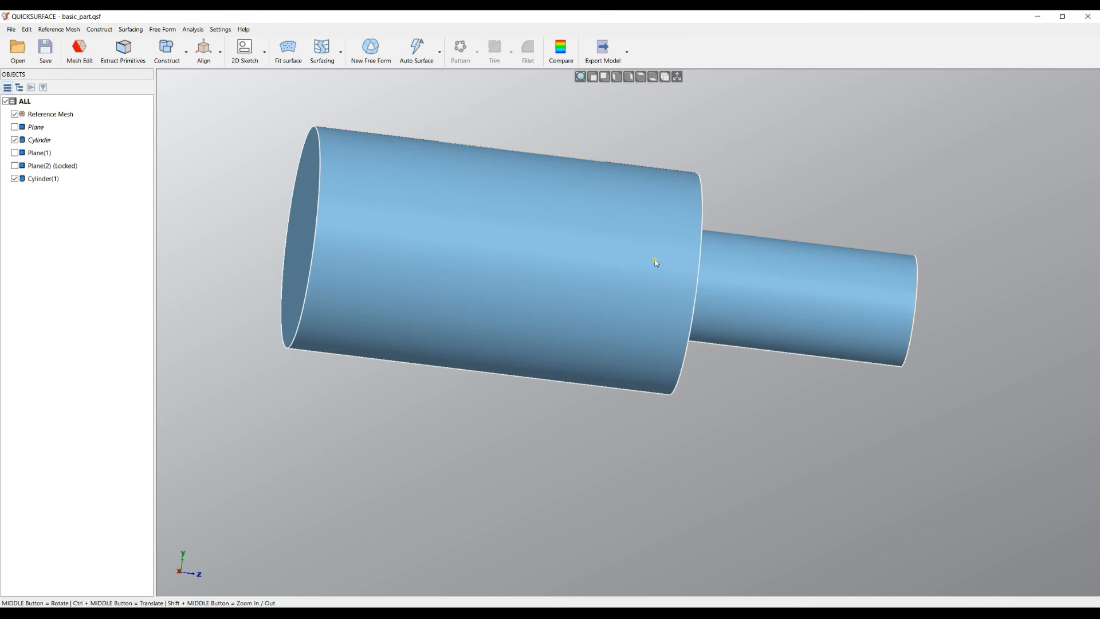
{"action": "mouse_move", "coordinate": [612, 249]}
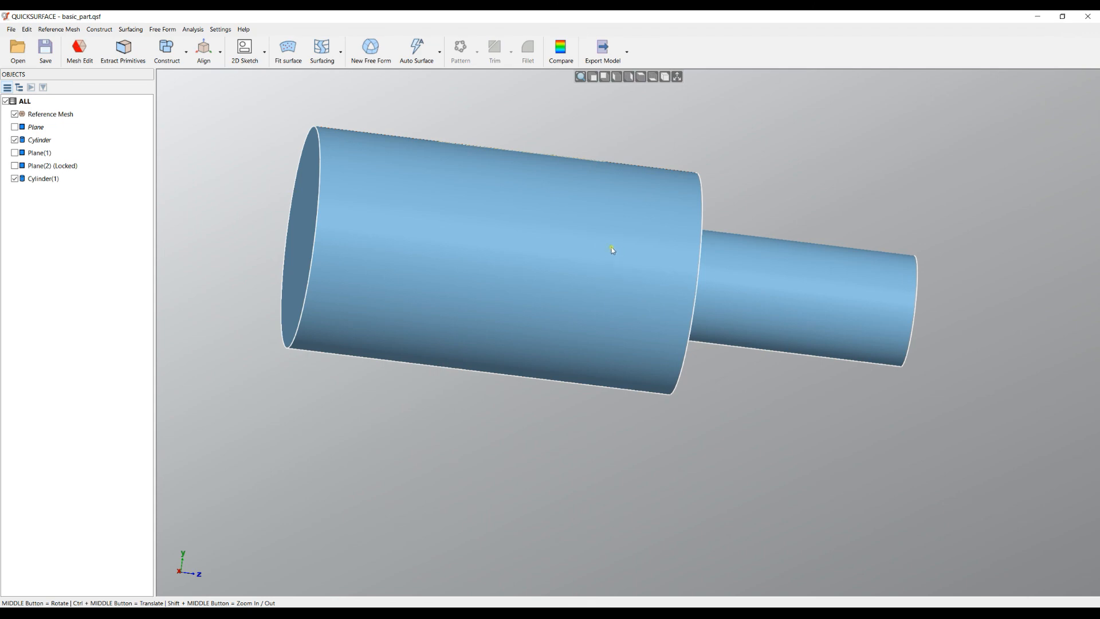
{"action": "mouse_move", "coordinate": [623, 249]}
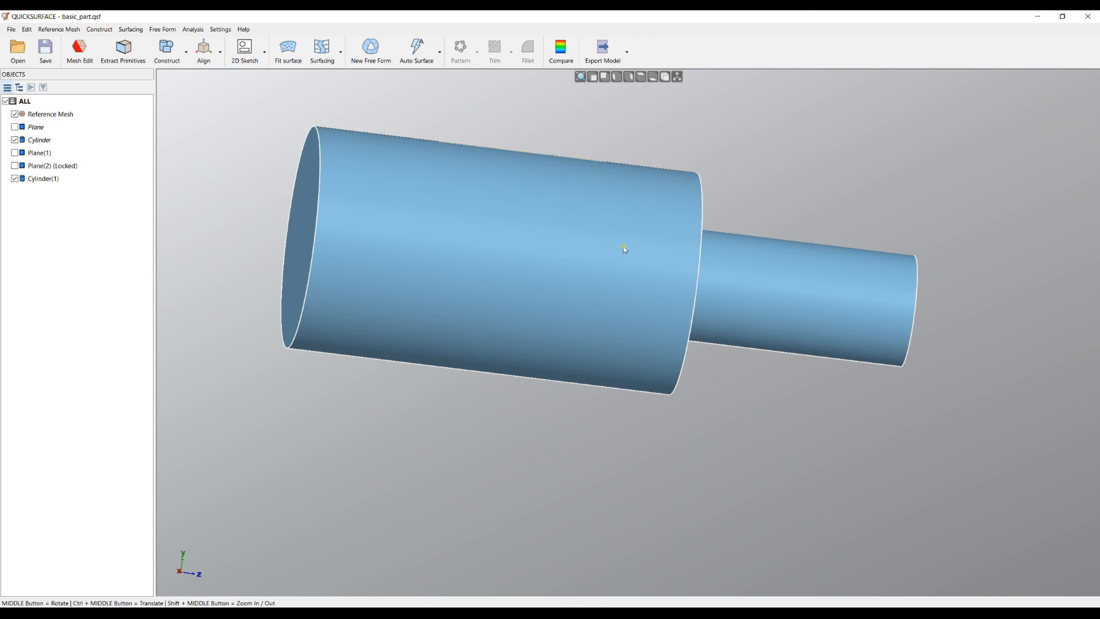
{"action": "mouse_move", "coordinate": [310, 181]}
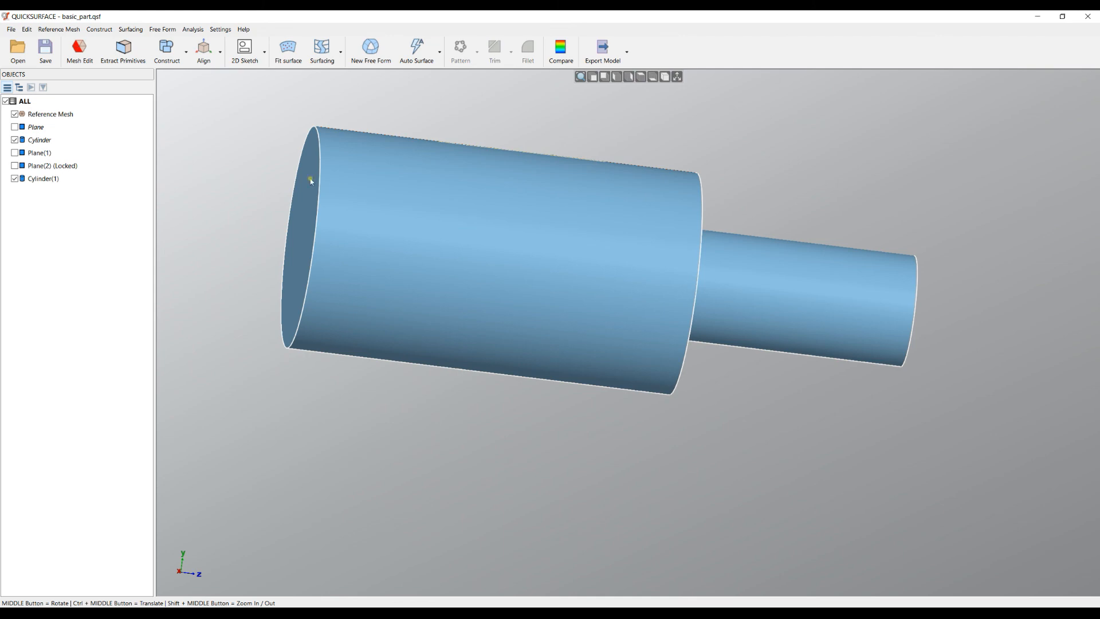
{"action": "left_click", "coordinate": [167, 47]}
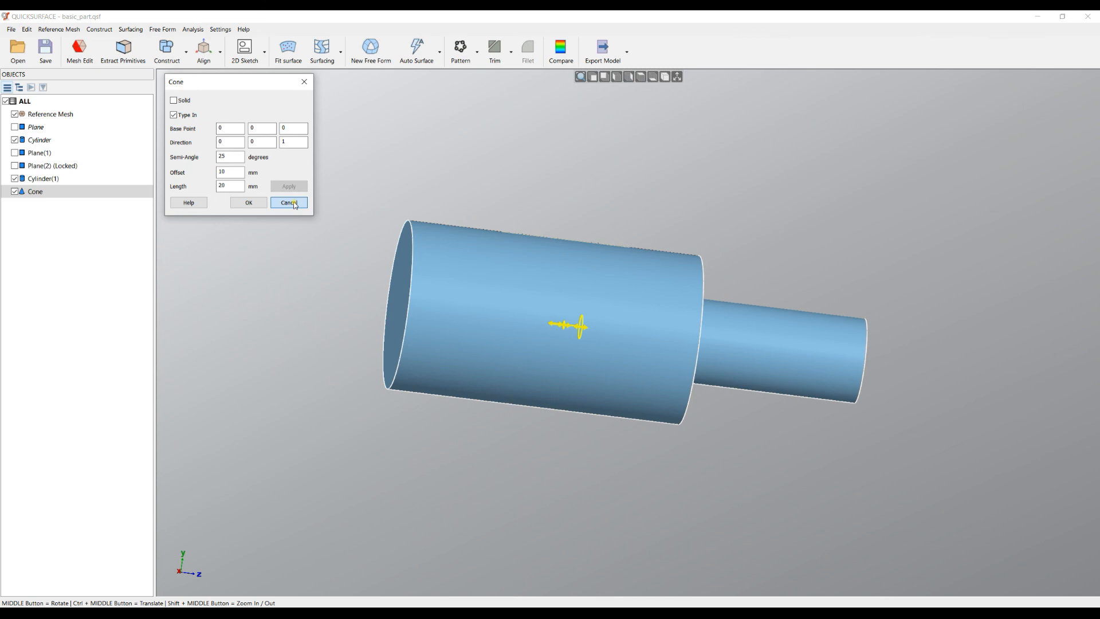
{"action": "mouse_move", "coordinate": [260, 156]}
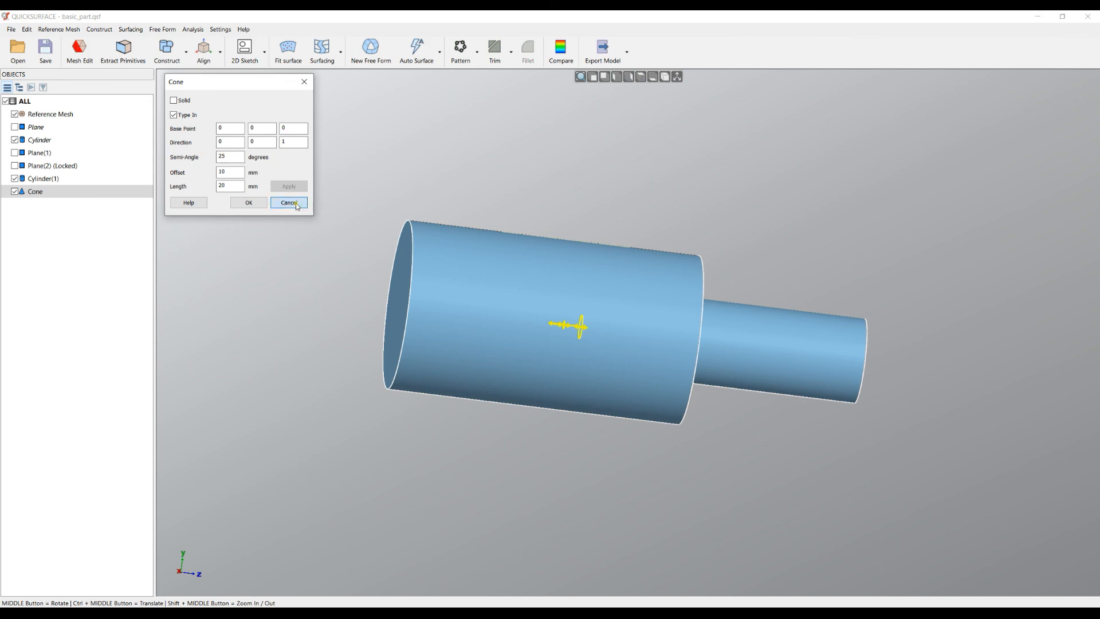
{"action": "left_click", "coordinate": [289, 202]}
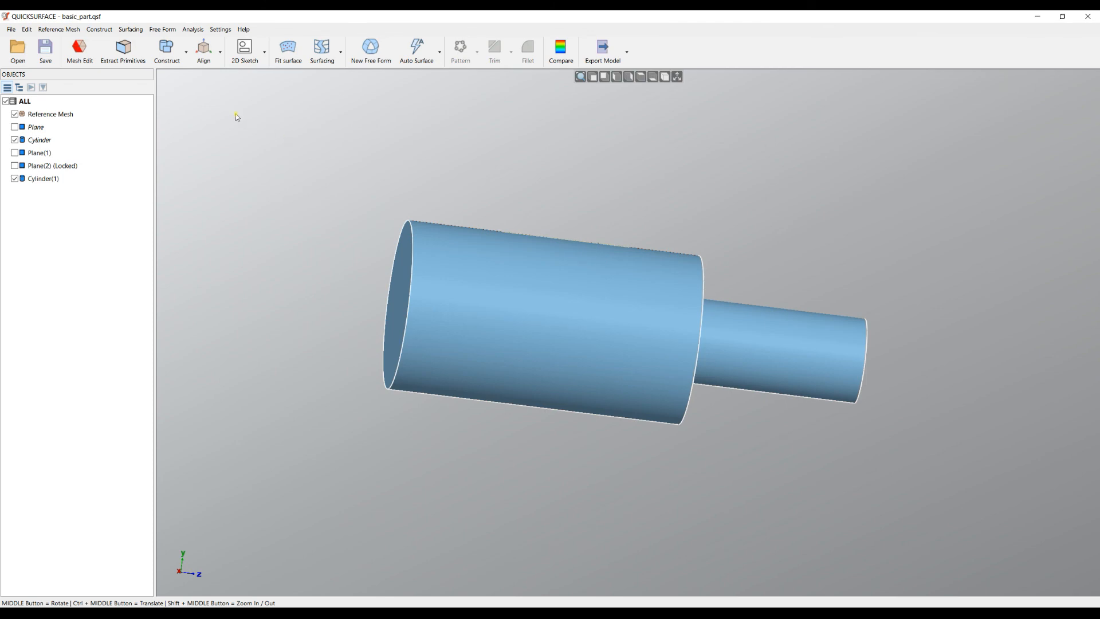
Open the Sphere dialog from Construct, adding a 1 mm sphere at the origin.
{"action": "left_click", "coordinate": [167, 49]}
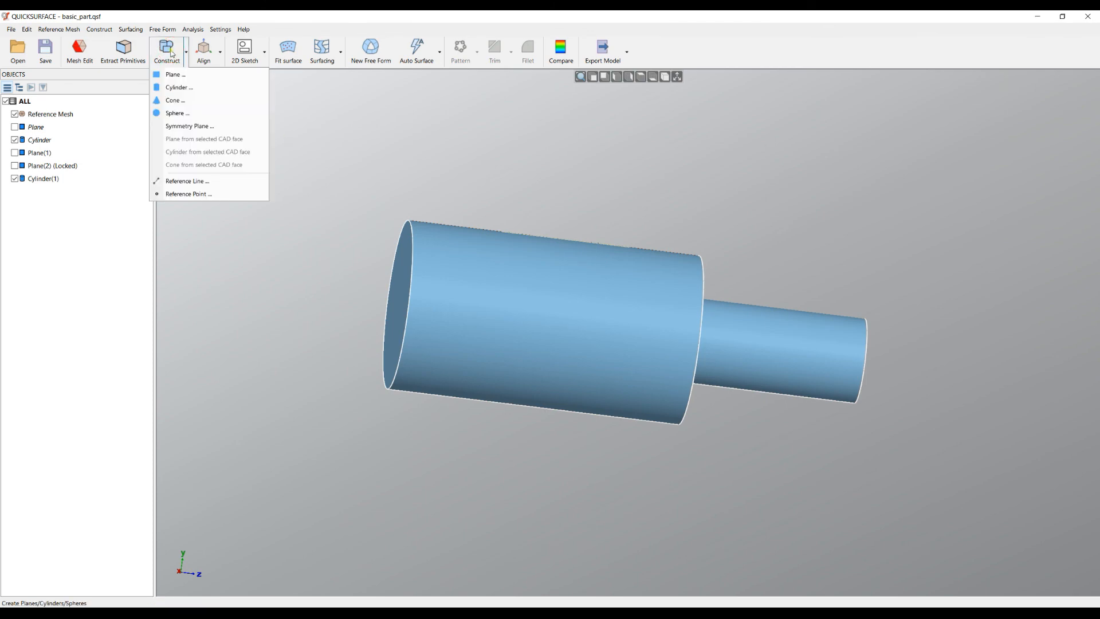
{"action": "left_click", "coordinate": [177, 113]}
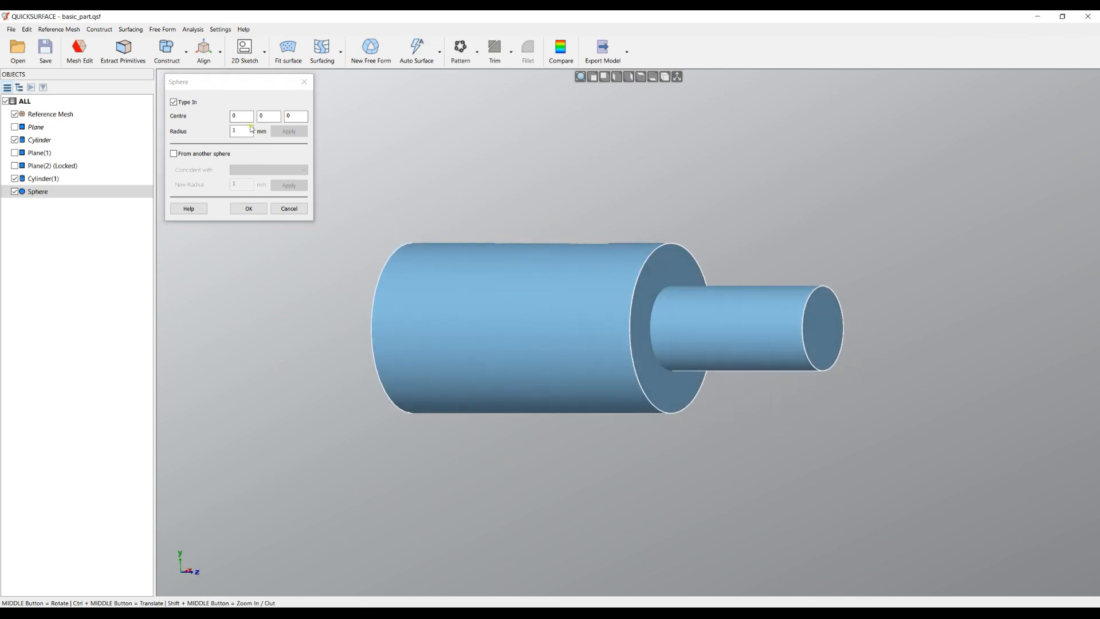
{"action": "mouse_move", "coordinate": [200, 117]}
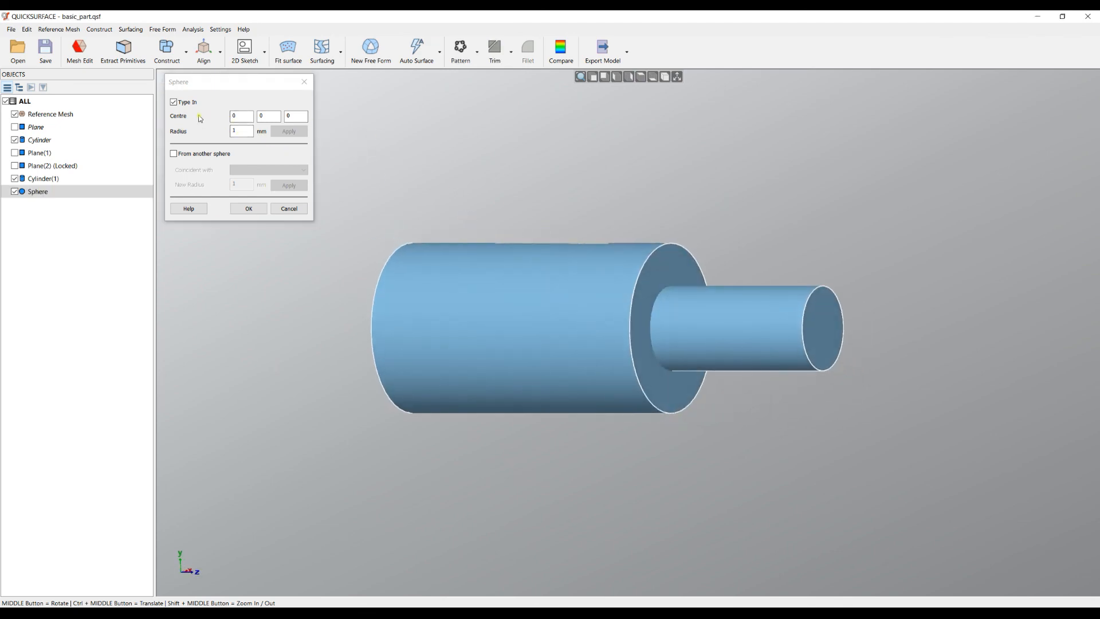
{"action": "mouse_move", "coordinate": [207, 144]}
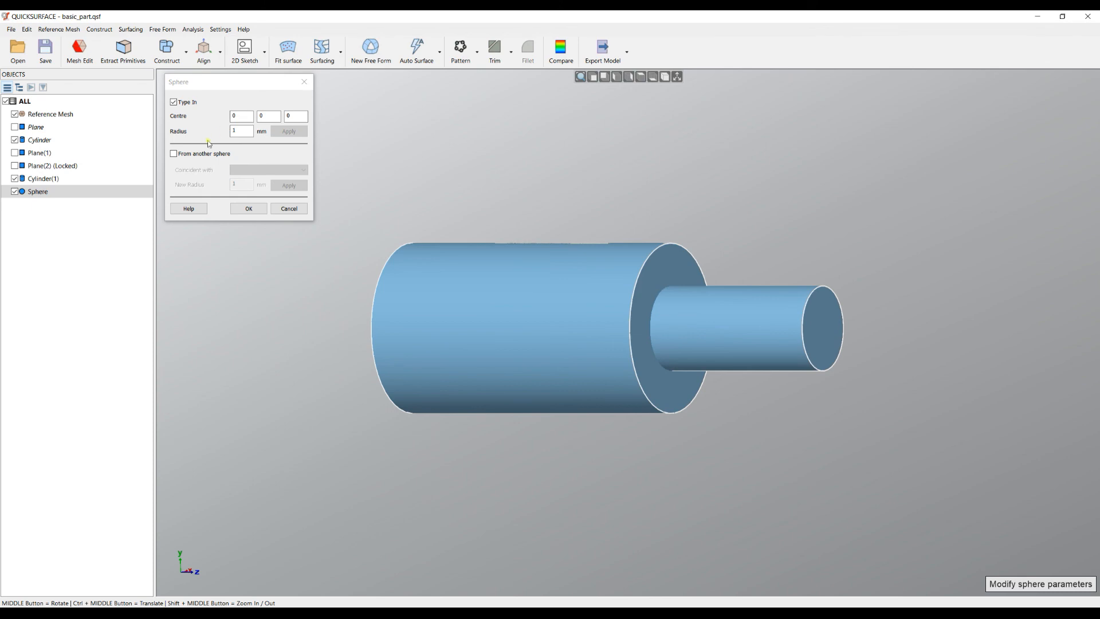
{"action": "mouse_move", "coordinate": [278, 179]}
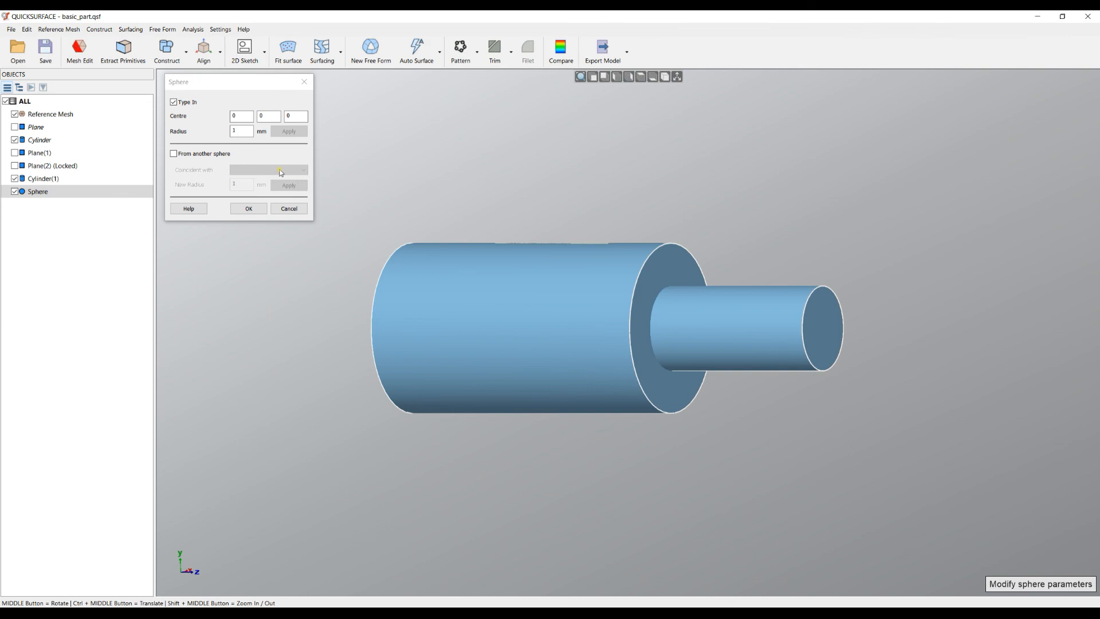
{"action": "mouse_move", "coordinate": [631, 249]}
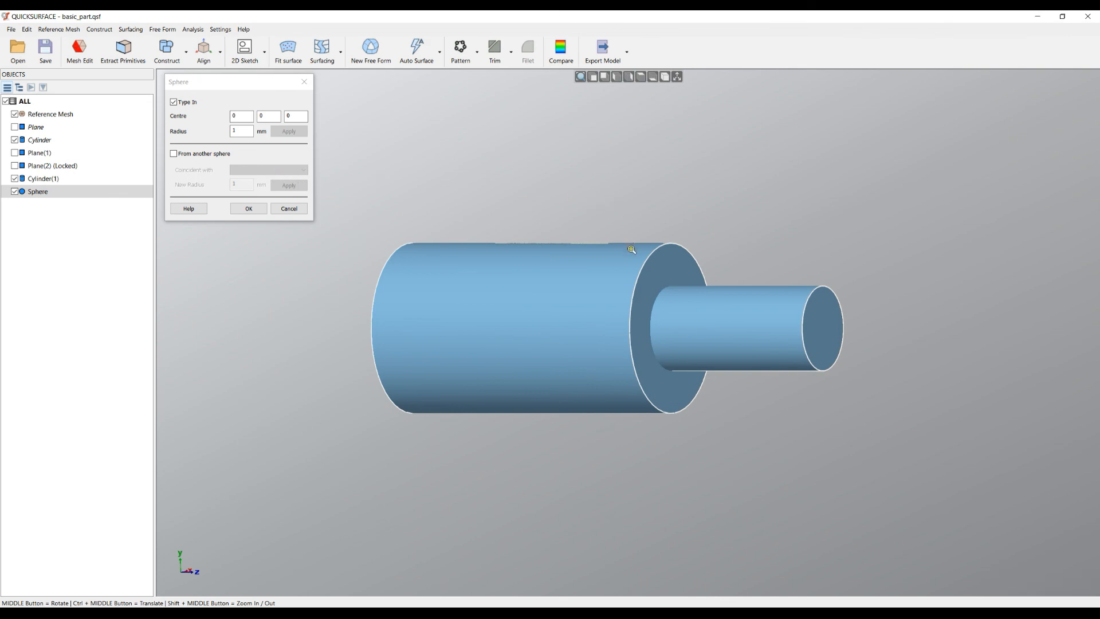
{"action": "mouse_move", "coordinate": [611, 341]}
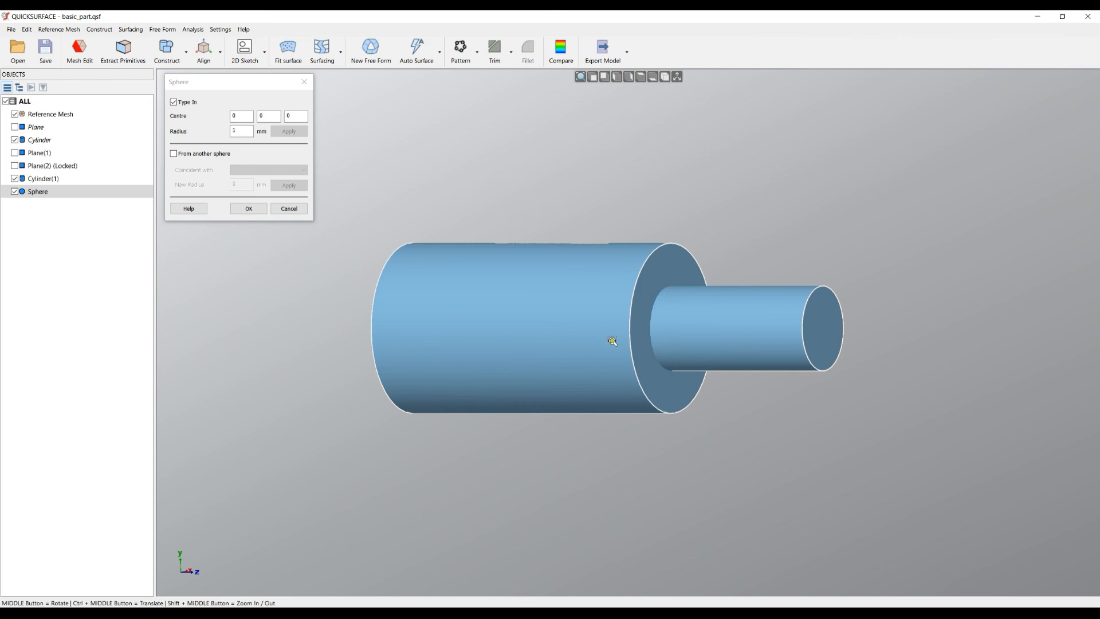